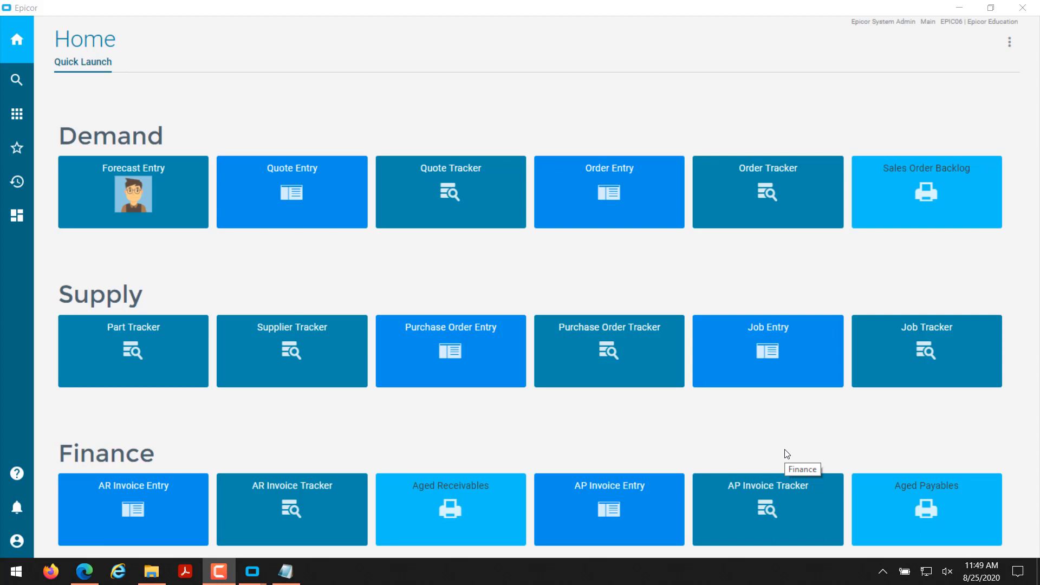
pyautogui.moveTo(260, 289)
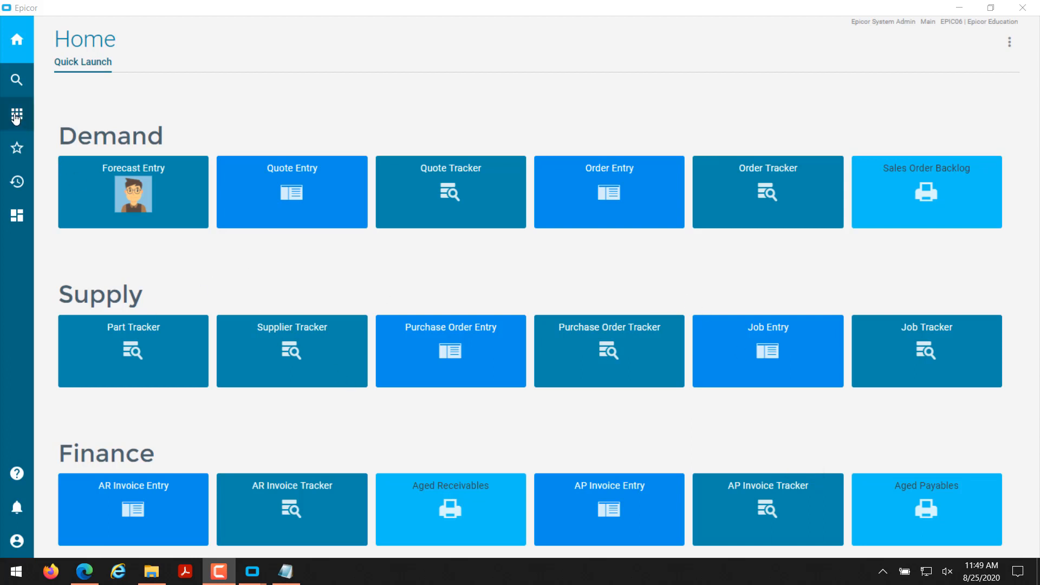
# - Browse the side menu to System Management > Business Activity Queries
pyautogui.click(16, 114)
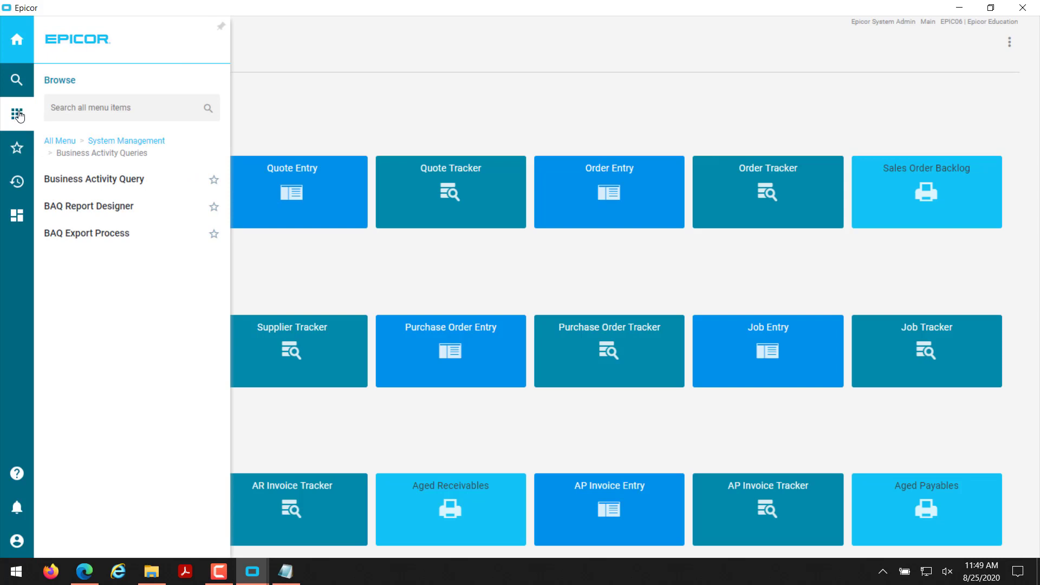
pyautogui.moveTo(79, 148)
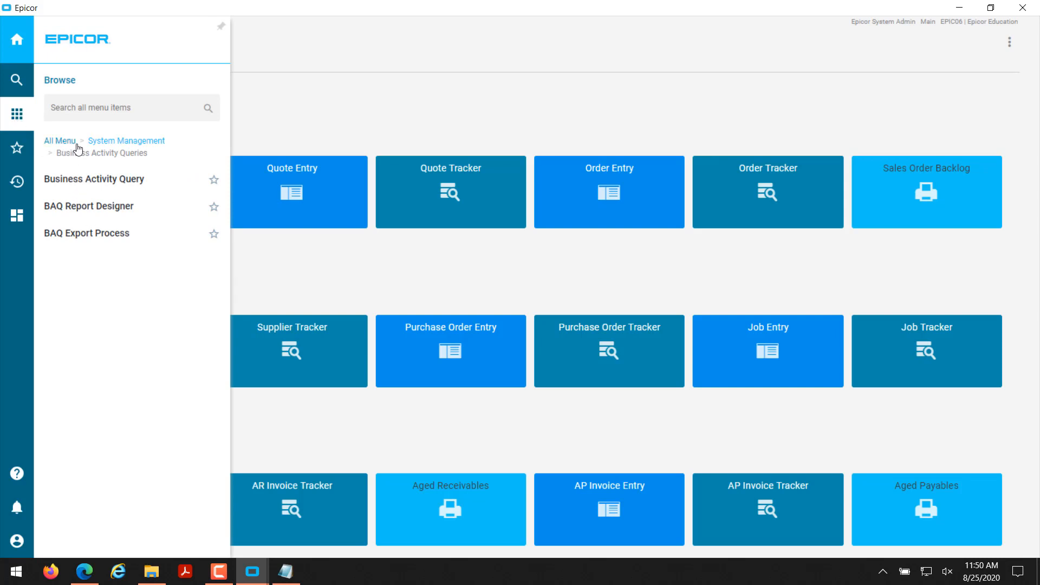
pyautogui.click(125, 141)
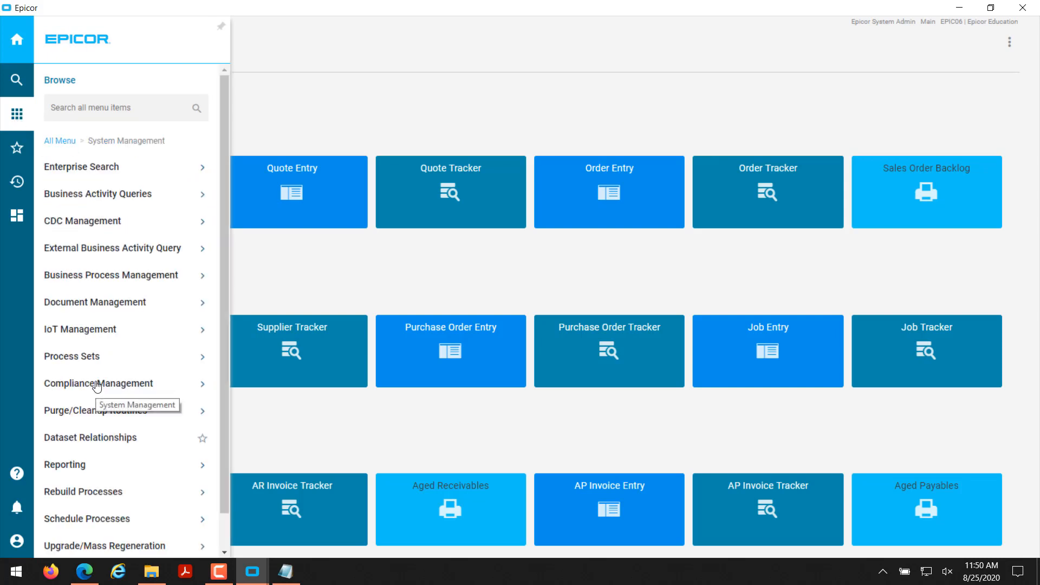
pyautogui.click(98, 193)
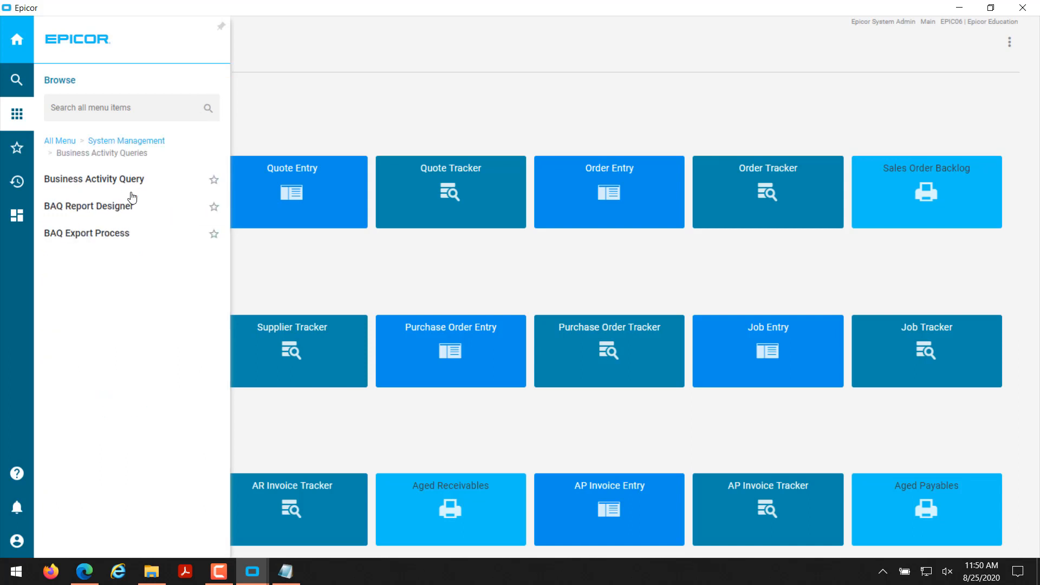
pyautogui.moveTo(151, 186)
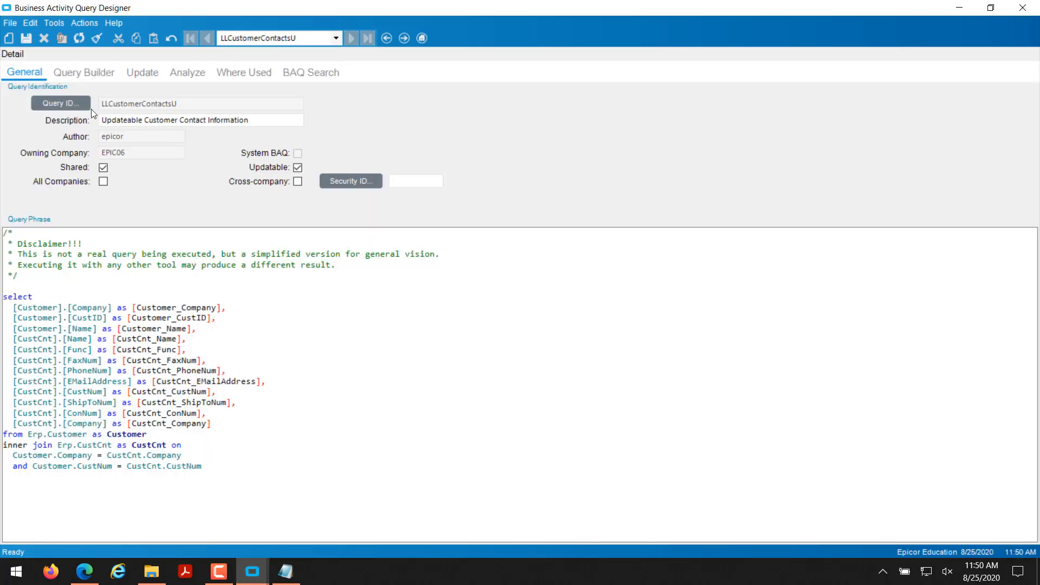
# - Show the LLCustomerContactsU design diagram linking the Customer and CustCnt tables
pyautogui.click(177, 104)
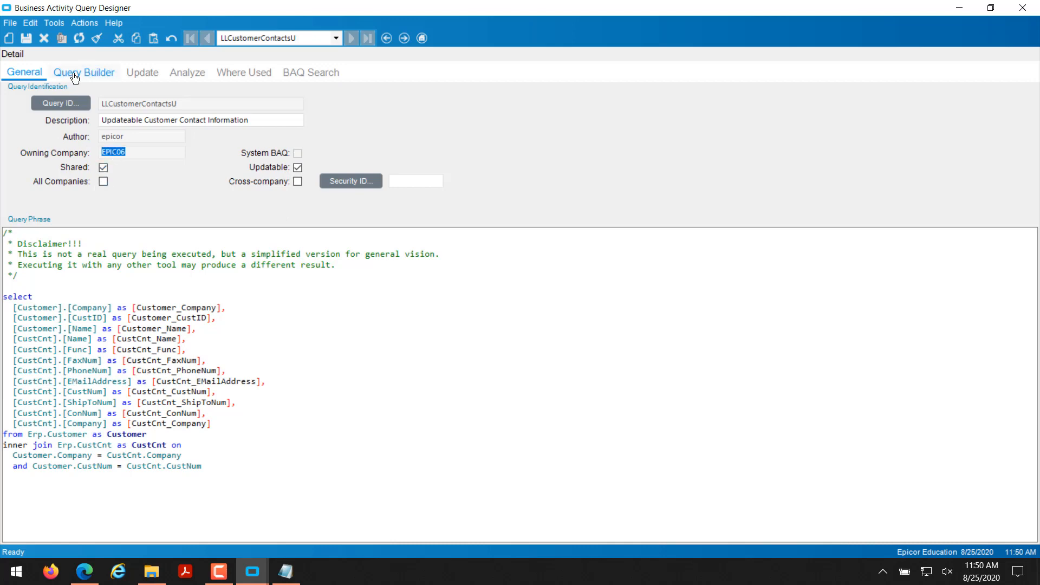
pyautogui.click(84, 72)
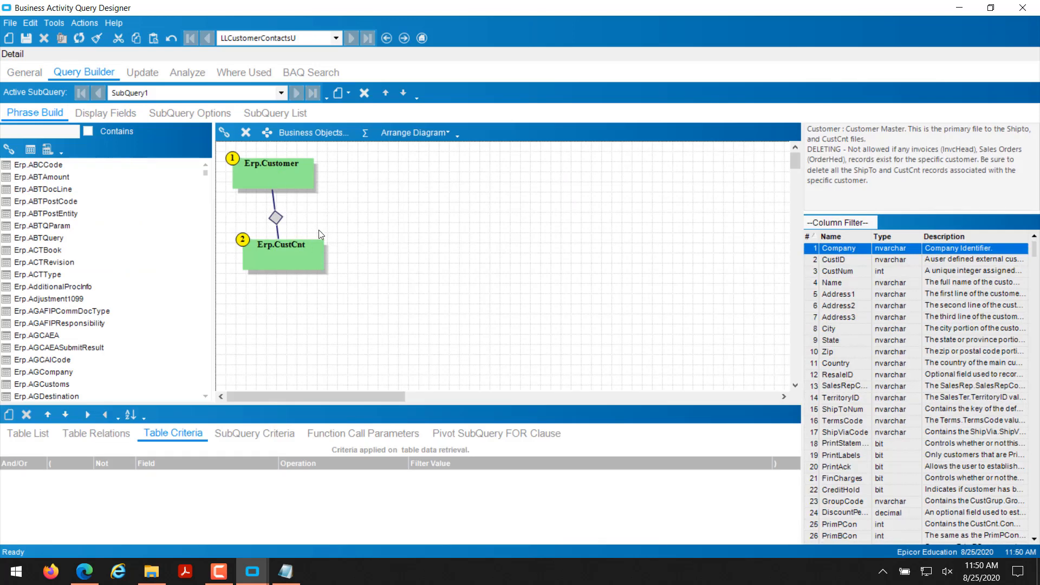
# - Review the query's display columns, including contact e-mail, and confirm the syntax is OK
pyautogui.click(106, 113)
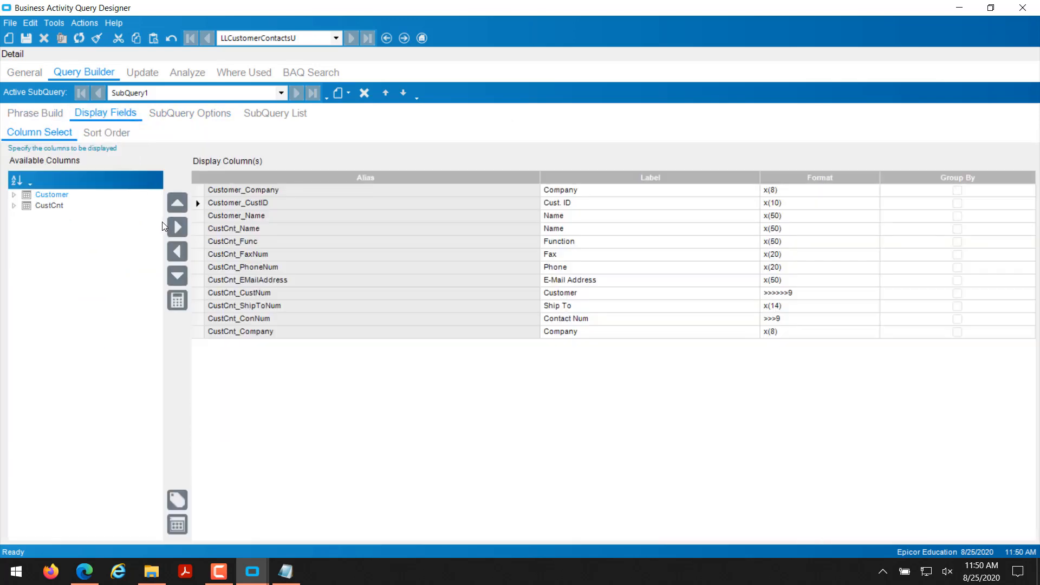
pyautogui.moveTo(299, 268)
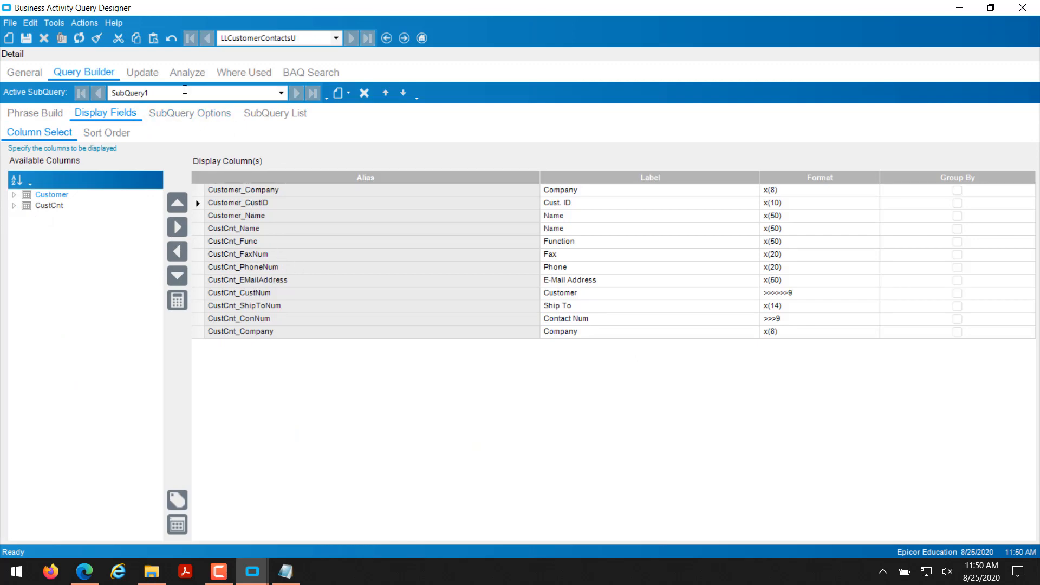
pyautogui.click(187, 72)
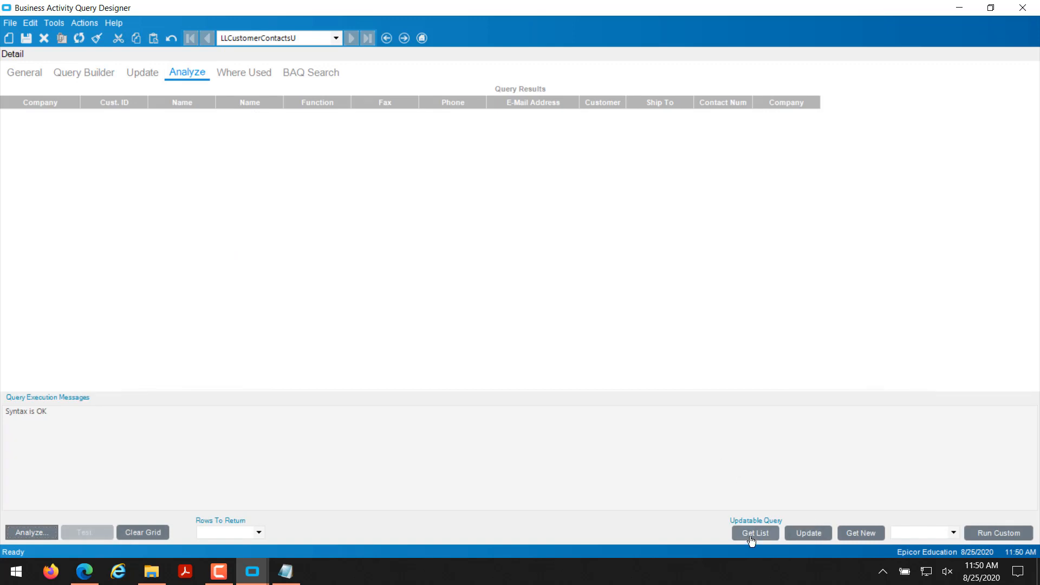
pyautogui.moveTo(774, 536)
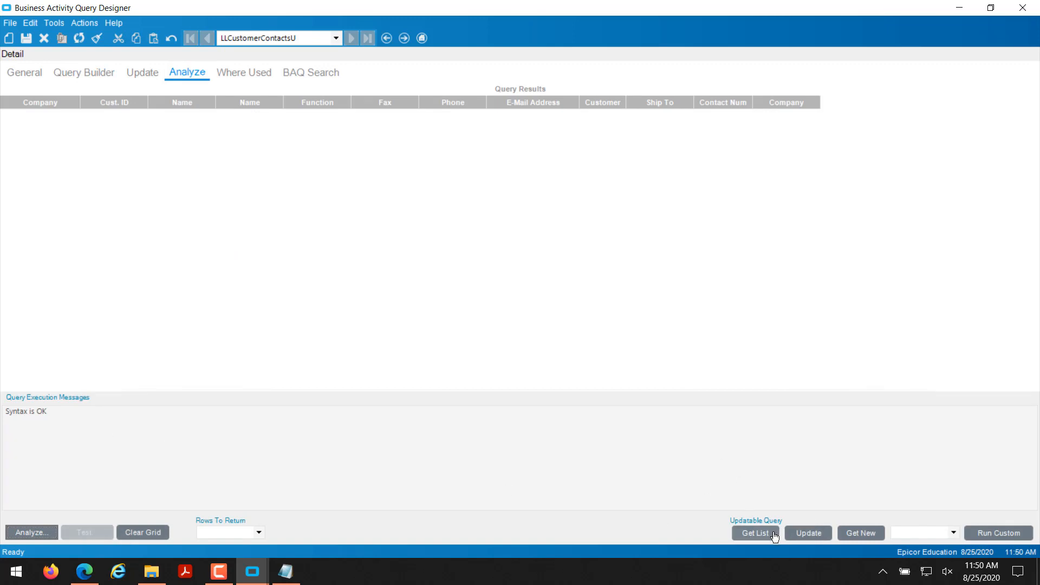
pyautogui.moveTo(761, 545)
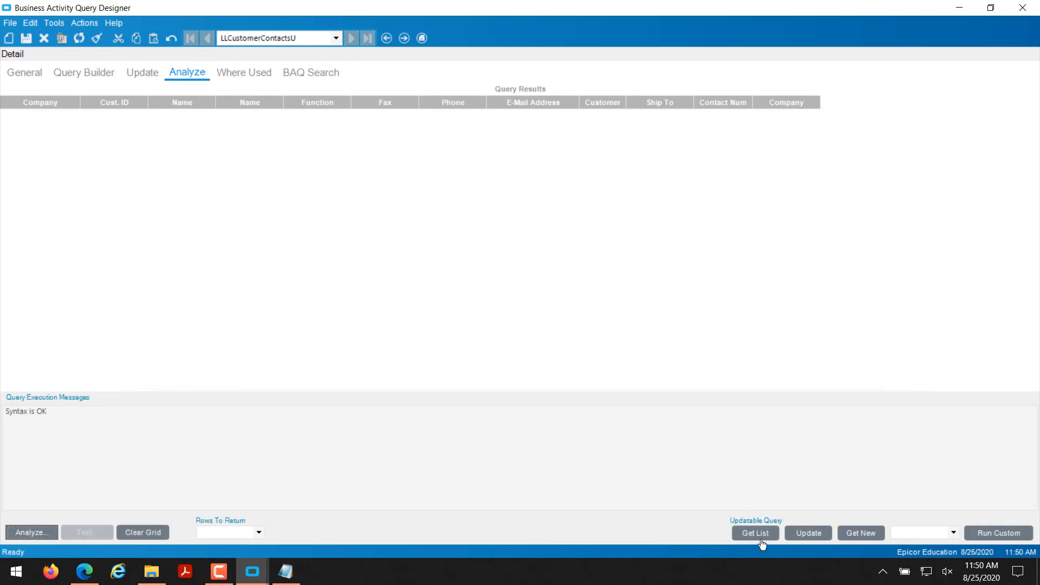
# - Run Get List and accept the database warning to return 37 contact rows
pyautogui.click(755, 533)
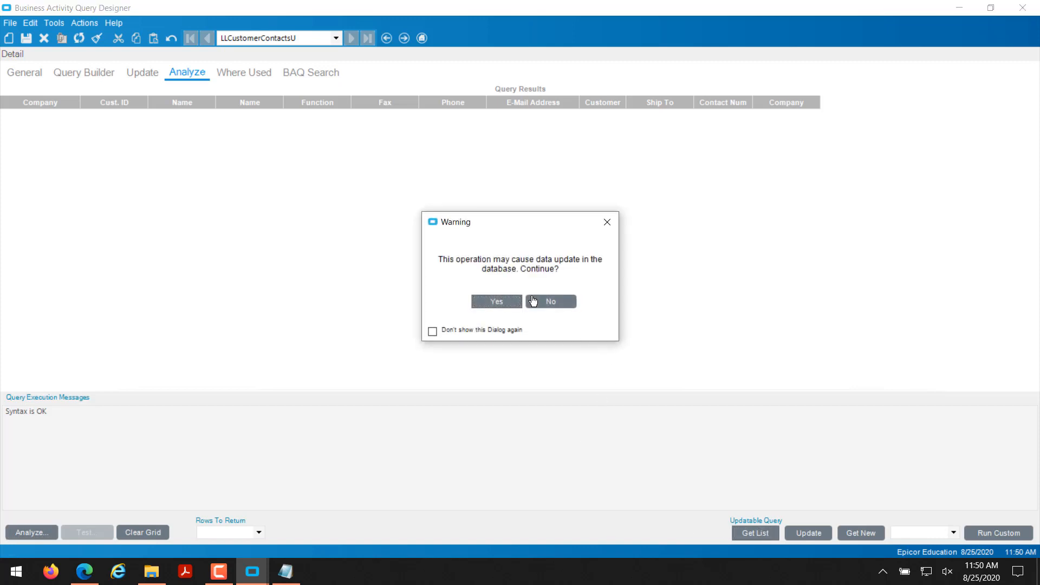
pyautogui.moveTo(511, 272)
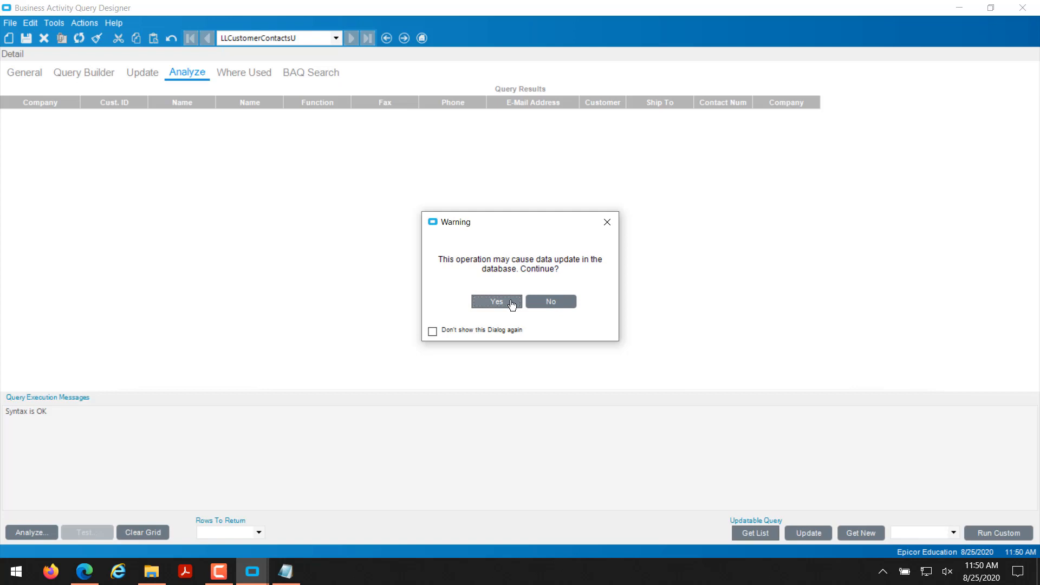
pyautogui.click(497, 301)
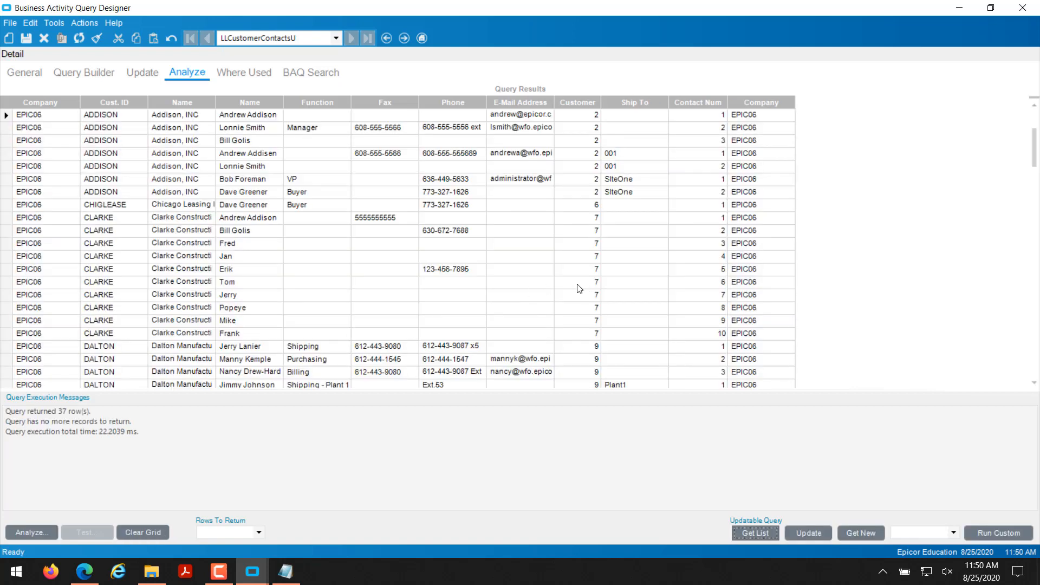
pyautogui.moveTo(599, 133)
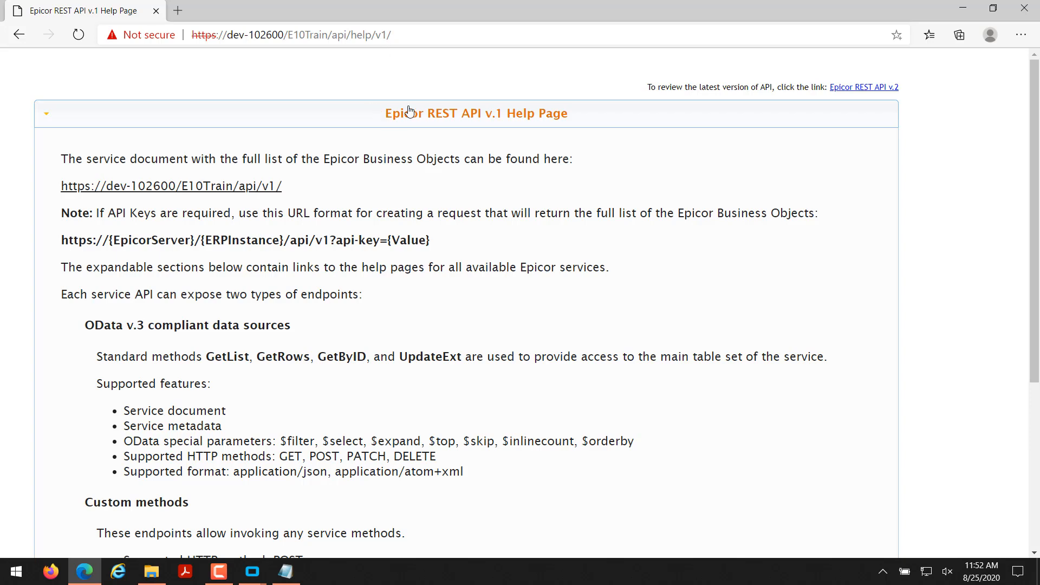
pyautogui.moveTo(407, 49)
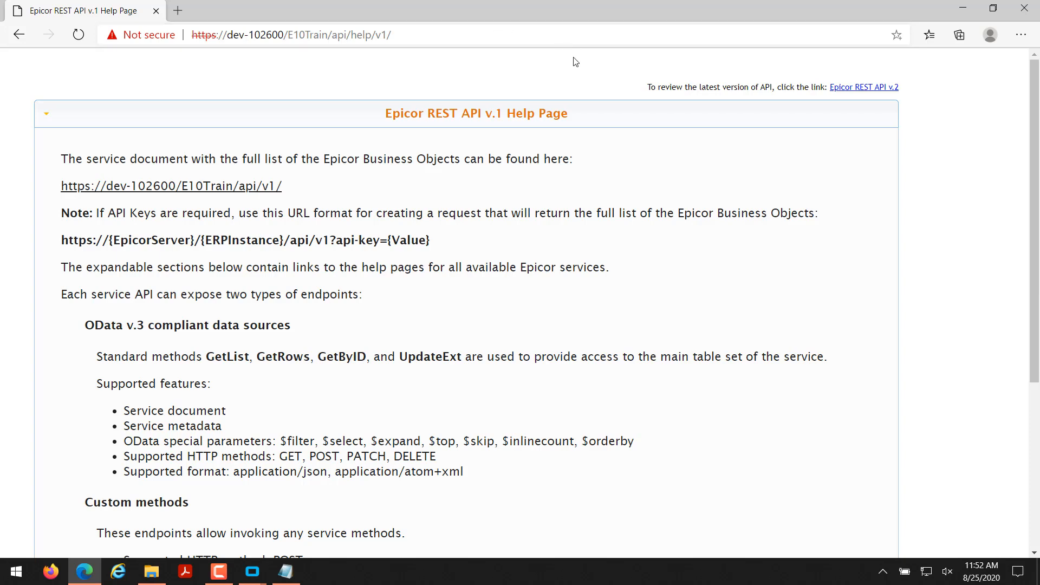
pyautogui.moveTo(825, 95)
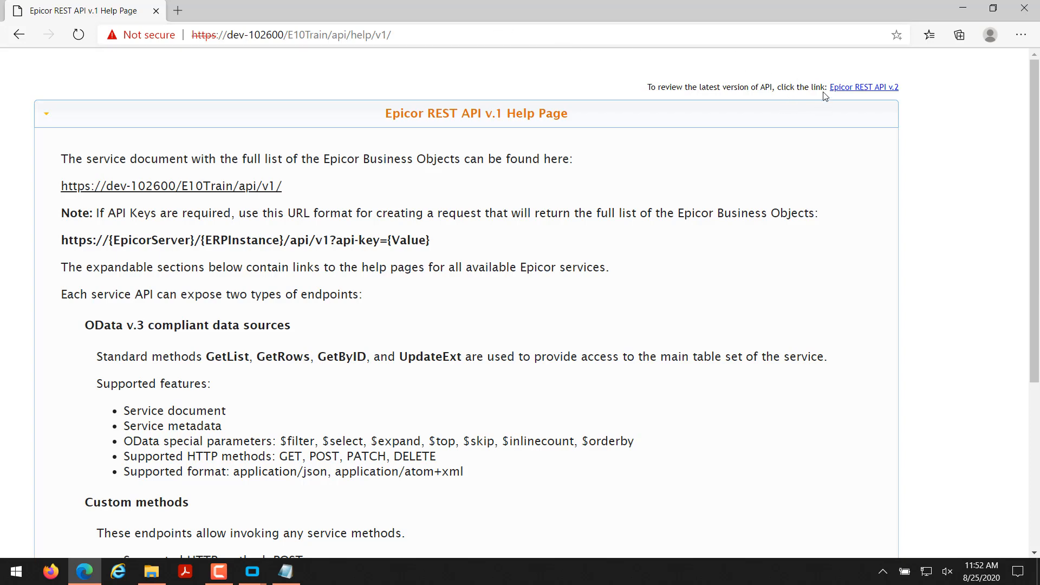
pyautogui.moveTo(854, 93)
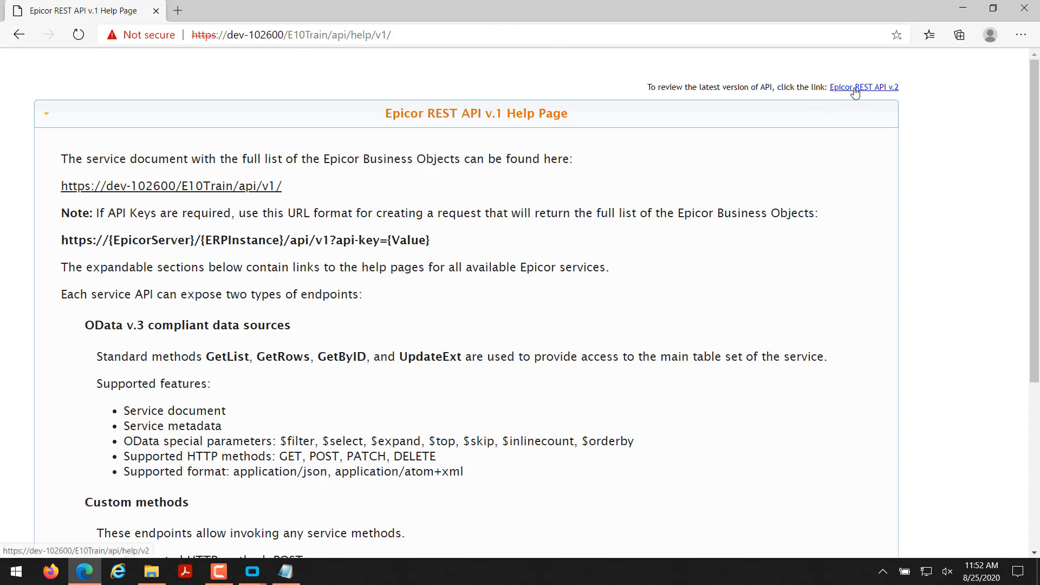
pyautogui.moveTo(864, 99)
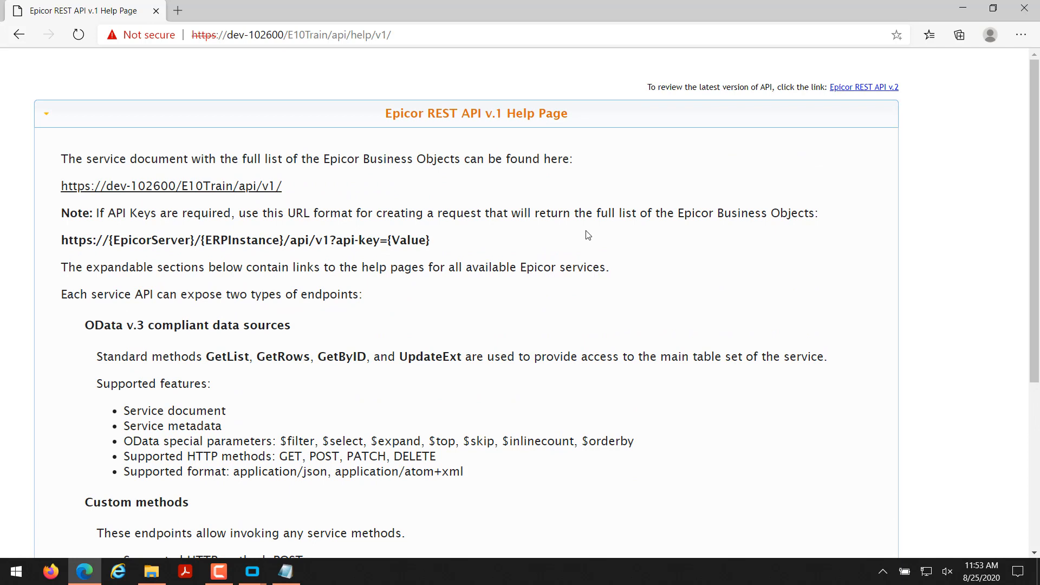
pyautogui.moveTo(214, 141)
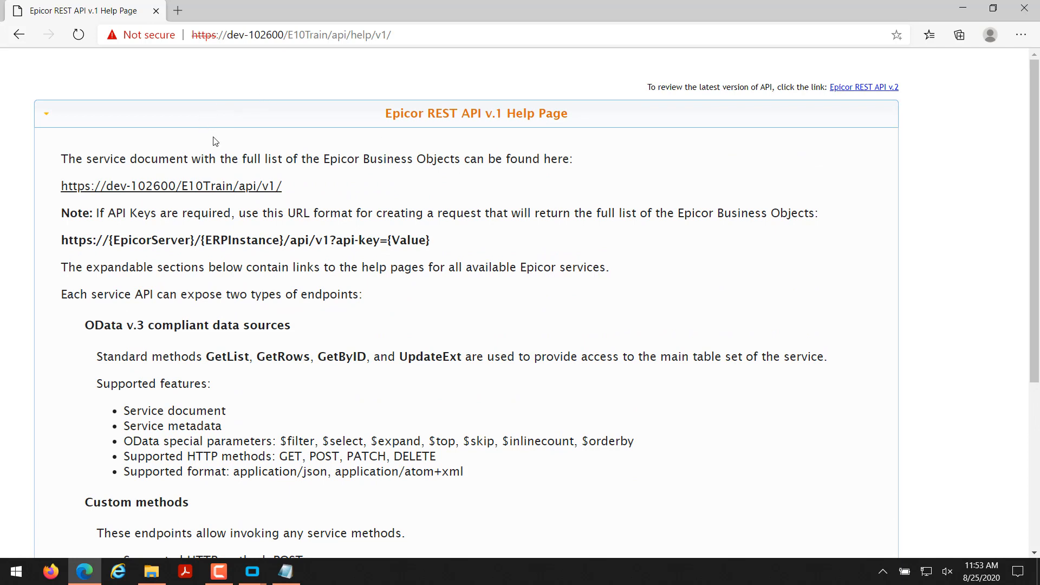
pyautogui.moveTo(286, 118)
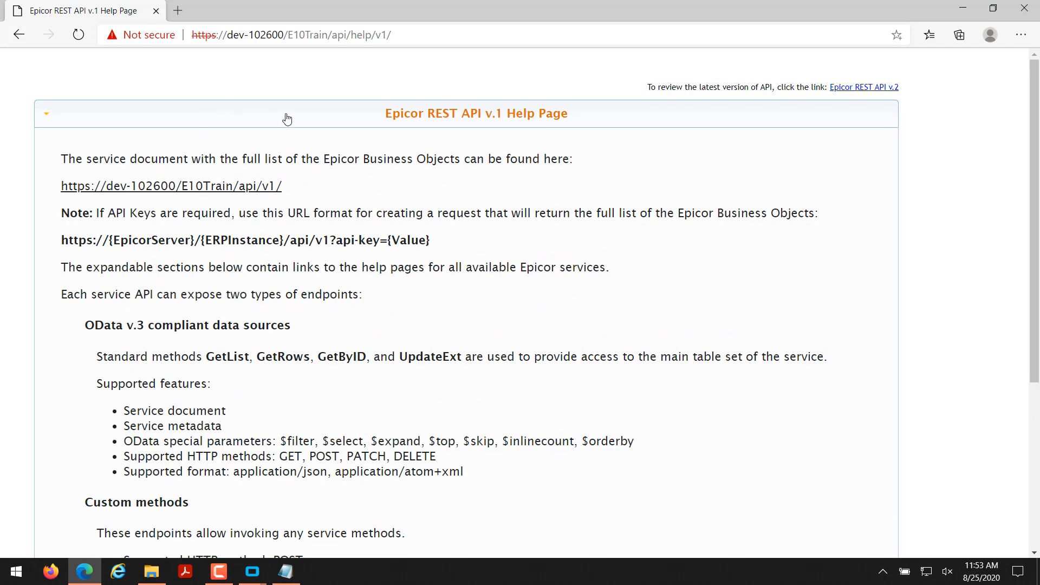
# - Collapse the v1 introduction and expand the Business Activity Queries section
pyautogui.click(46, 114)
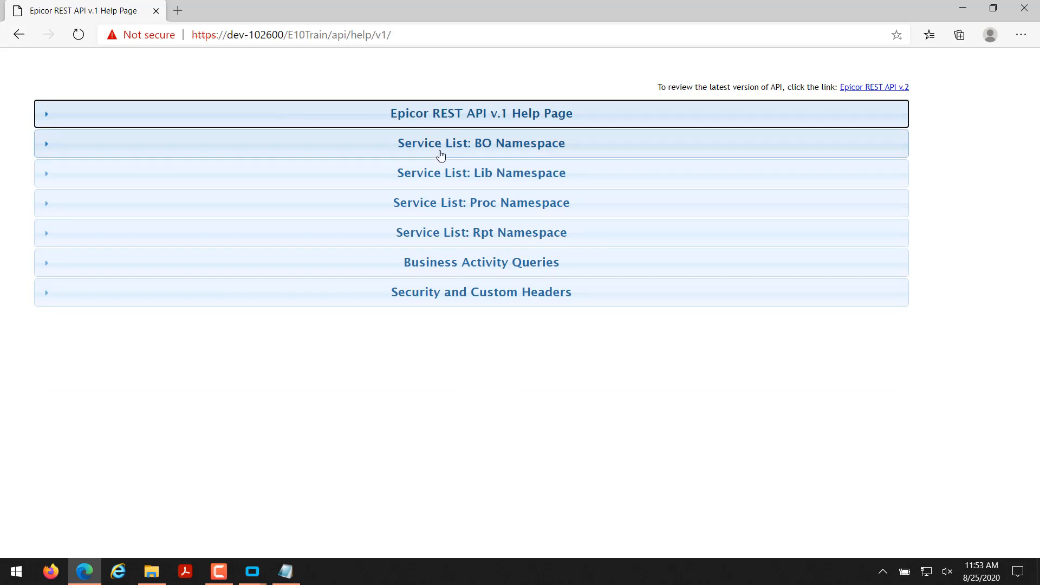
pyautogui.moveTo(485, 153)
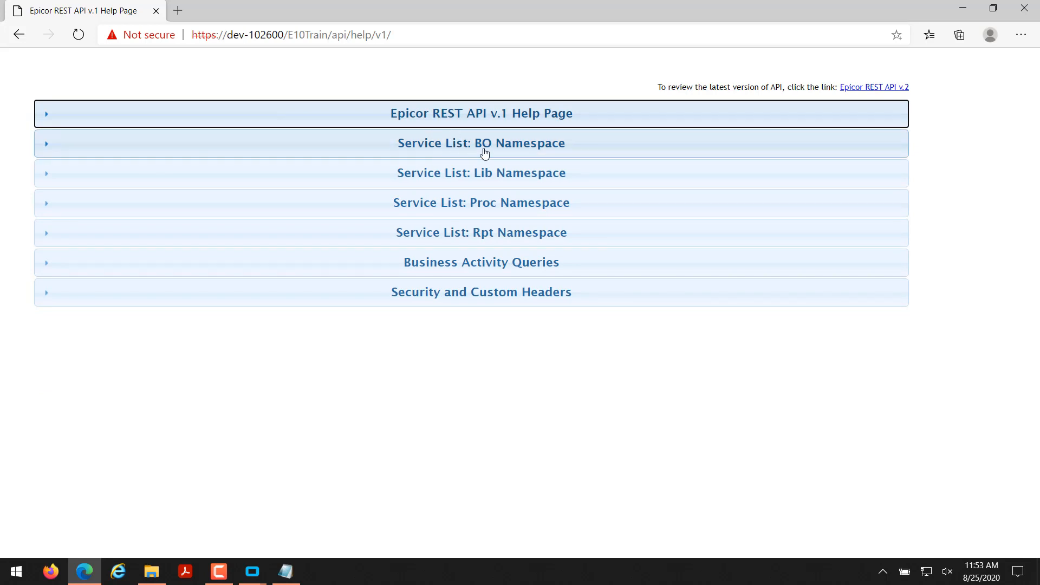
pyautogui.moveTo(444, 172)
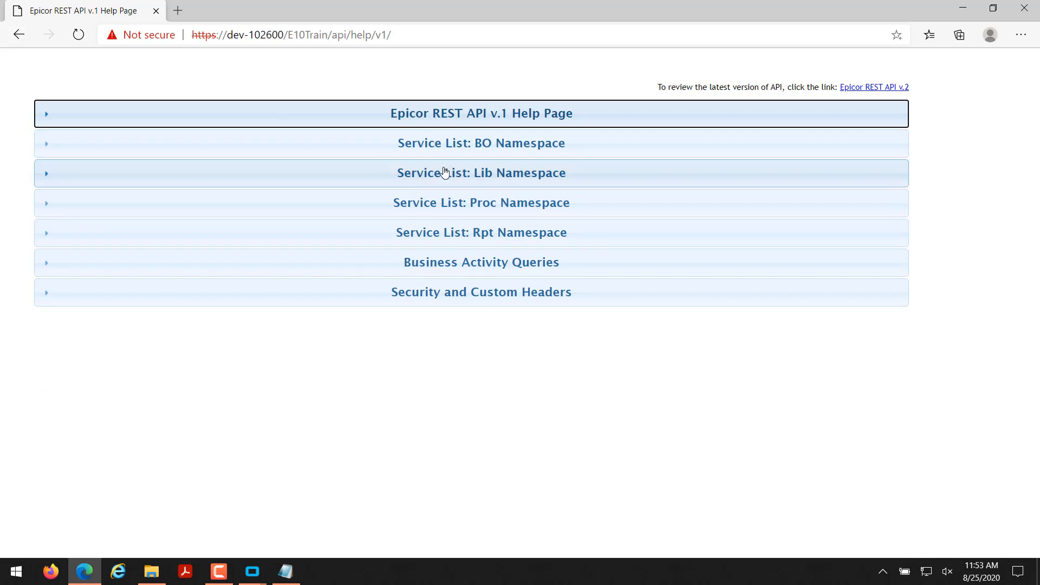
pyautogui.moveTo(446, 219)
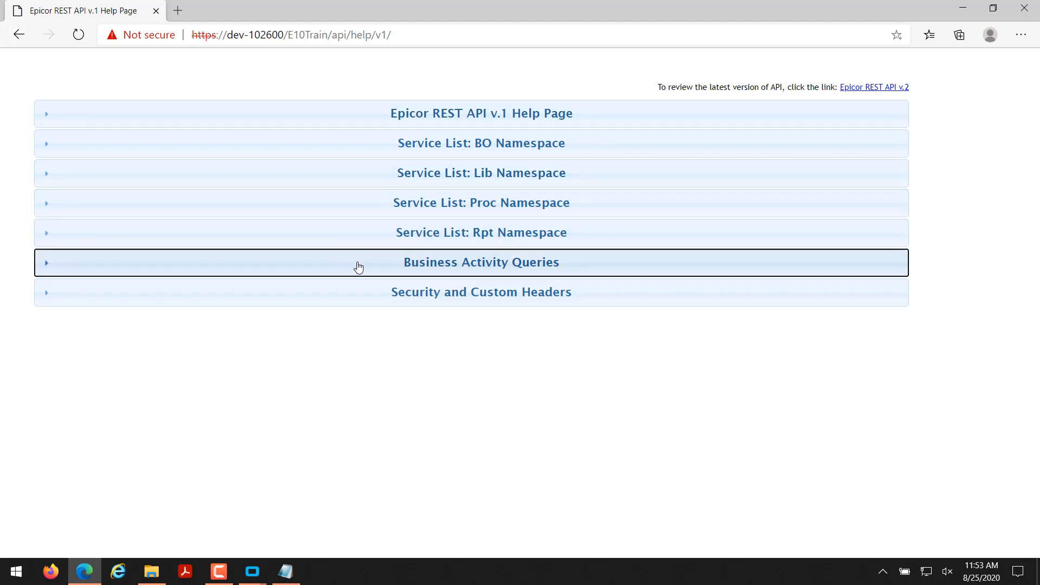
pyautogui.click(481, 262)
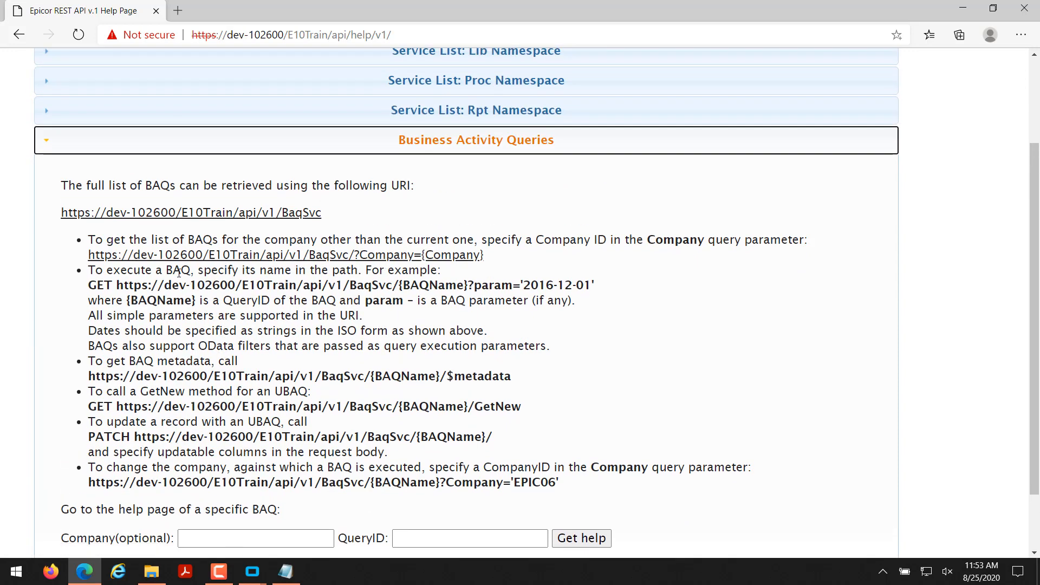
pyautogui.moveTo(382, 363)
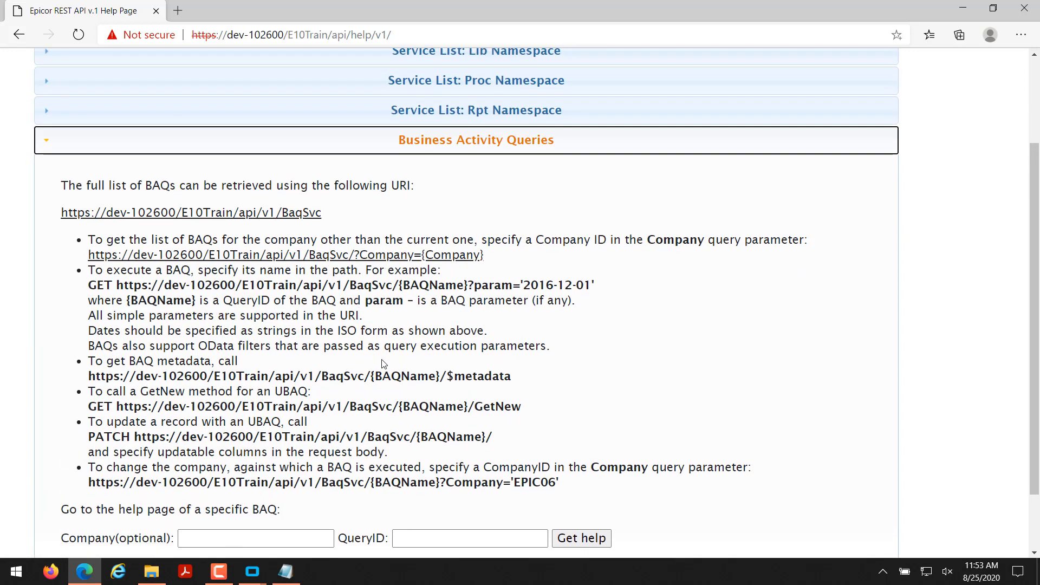
pyautogui.moveTo(114, 441)
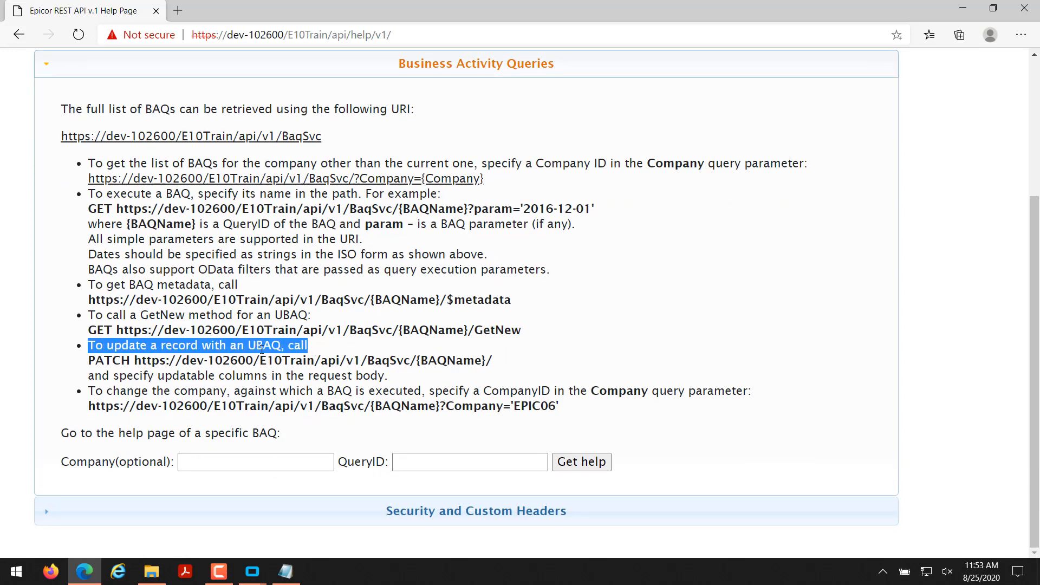
pyautogui.moveTo(129, 361)
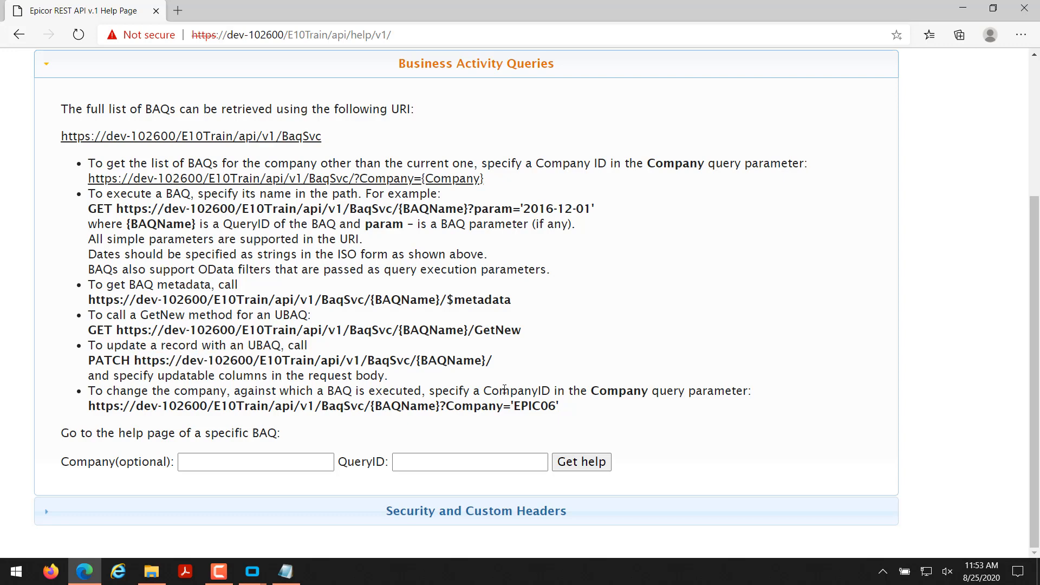
pyautogui.moveTo(376, 450)
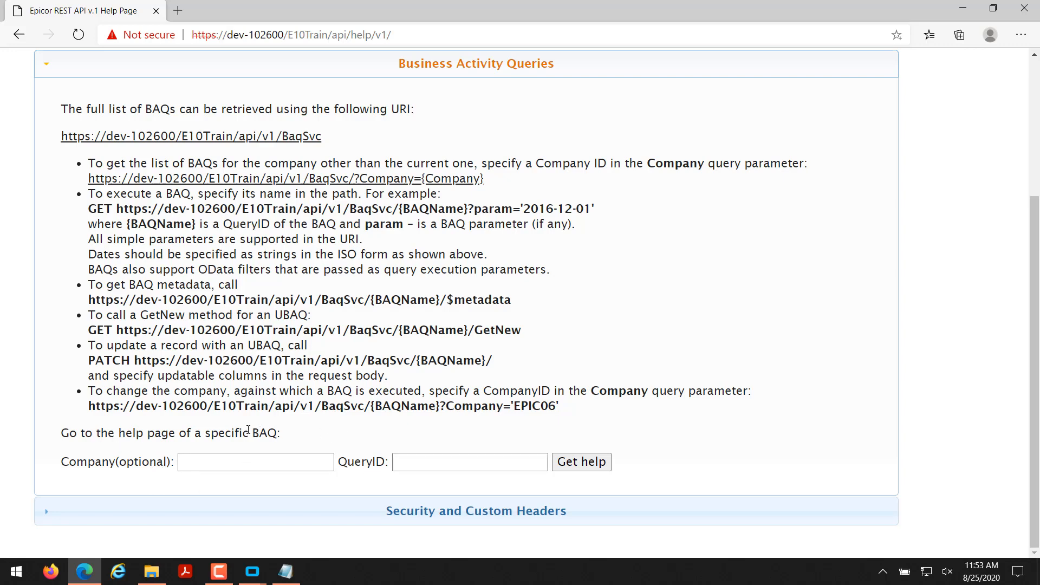
# - Look up REST help for QueryID LLCustomerContactsU in company EPIC06
pyautogui.click(255, 462)
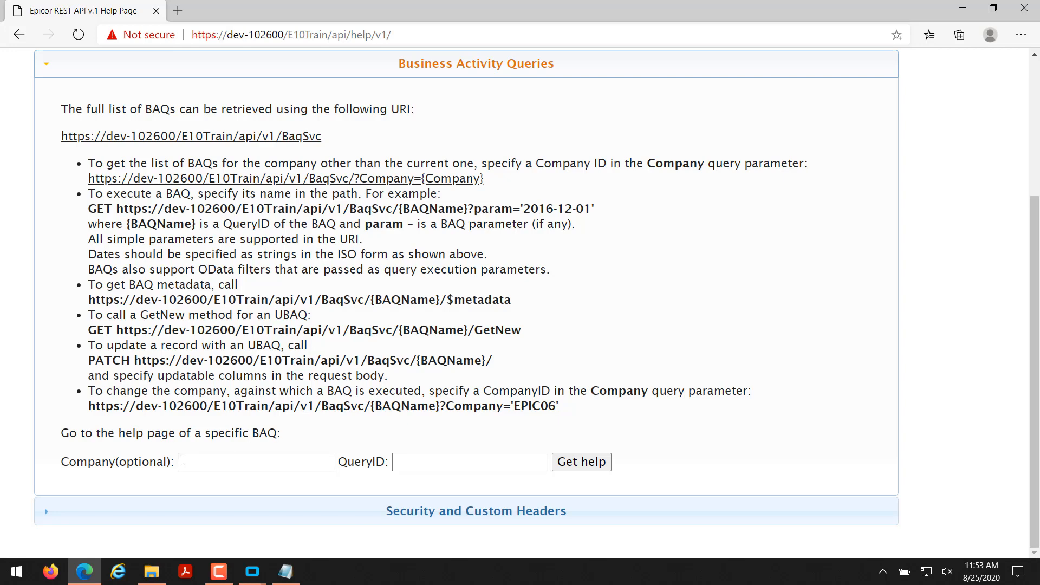
pyautogui.write('EPIC')
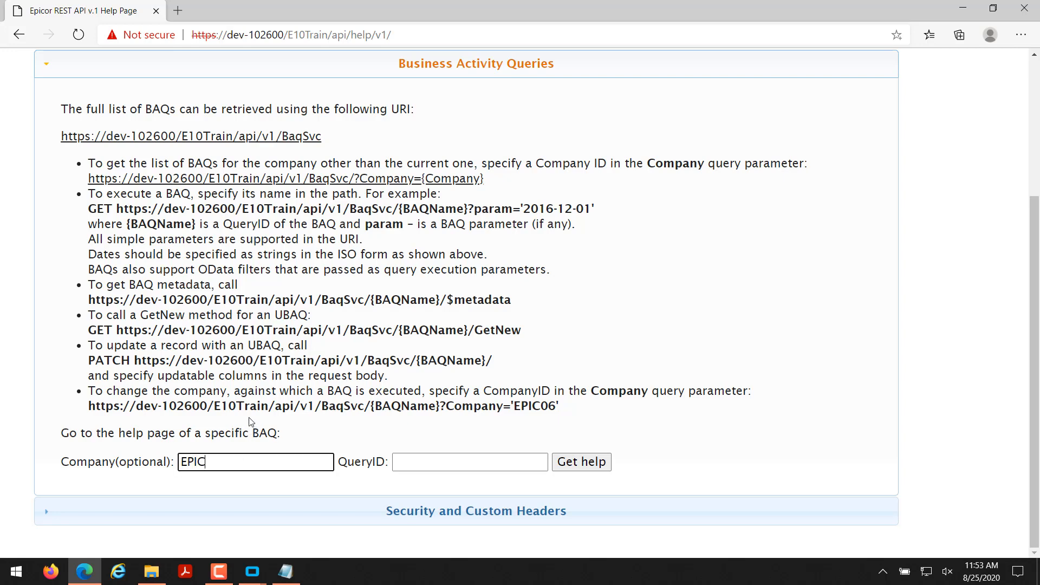
pyautogui.write('06')
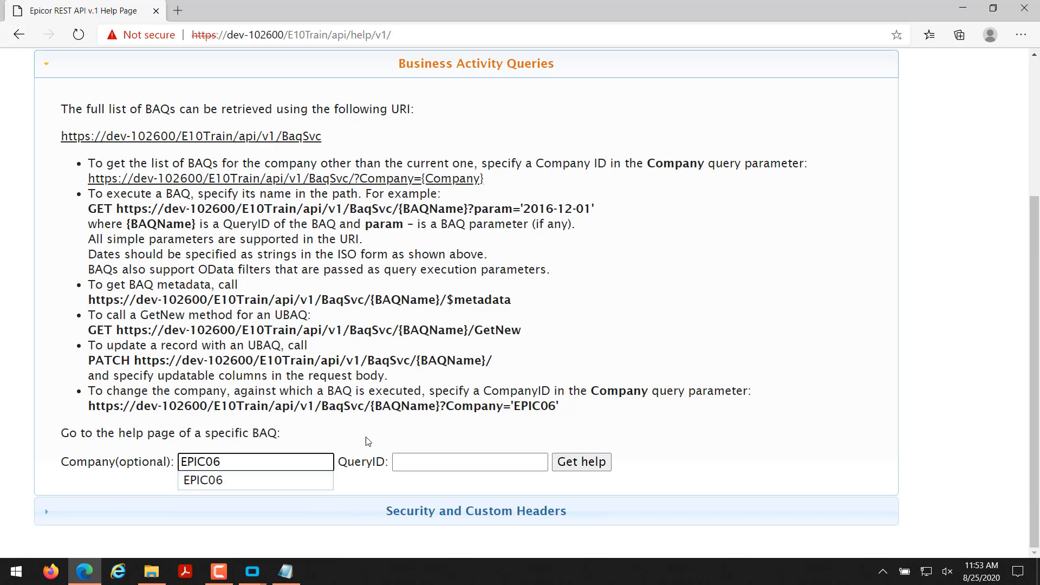
pyautogui.click(471, 462)
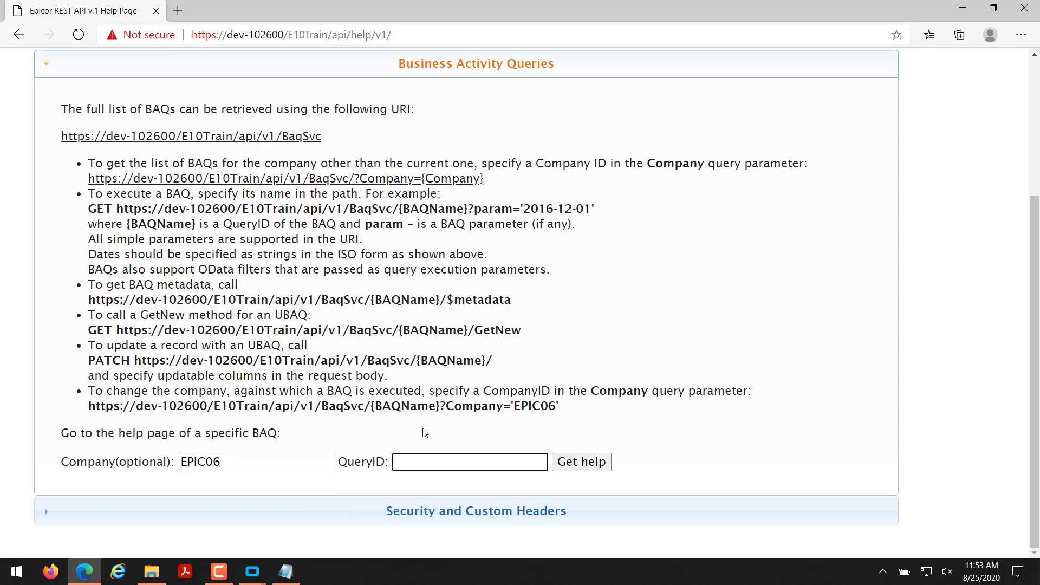
pyautogui.write('LLCustom')
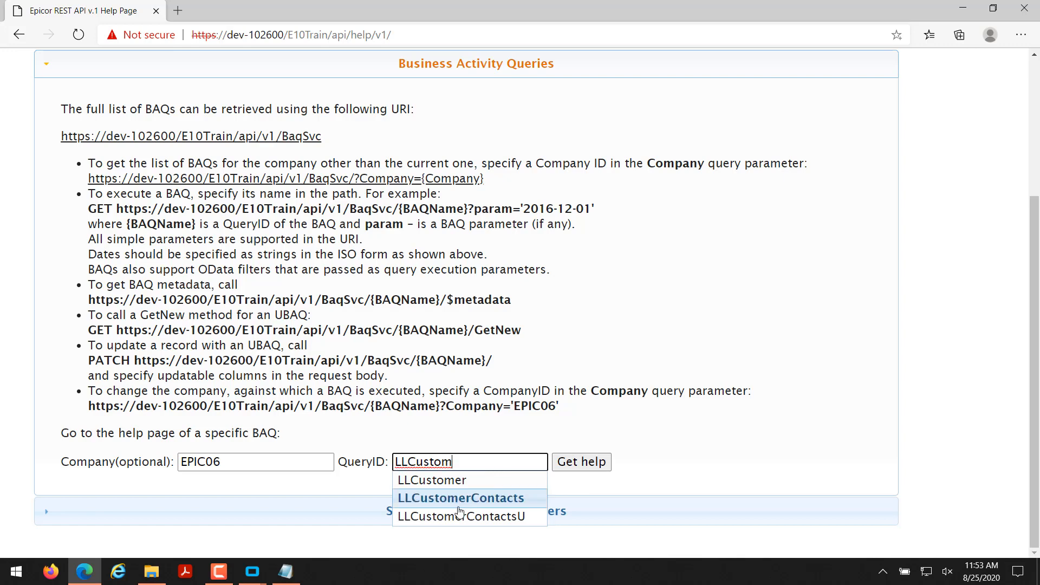
pyautogui.moveTo(449, 526)
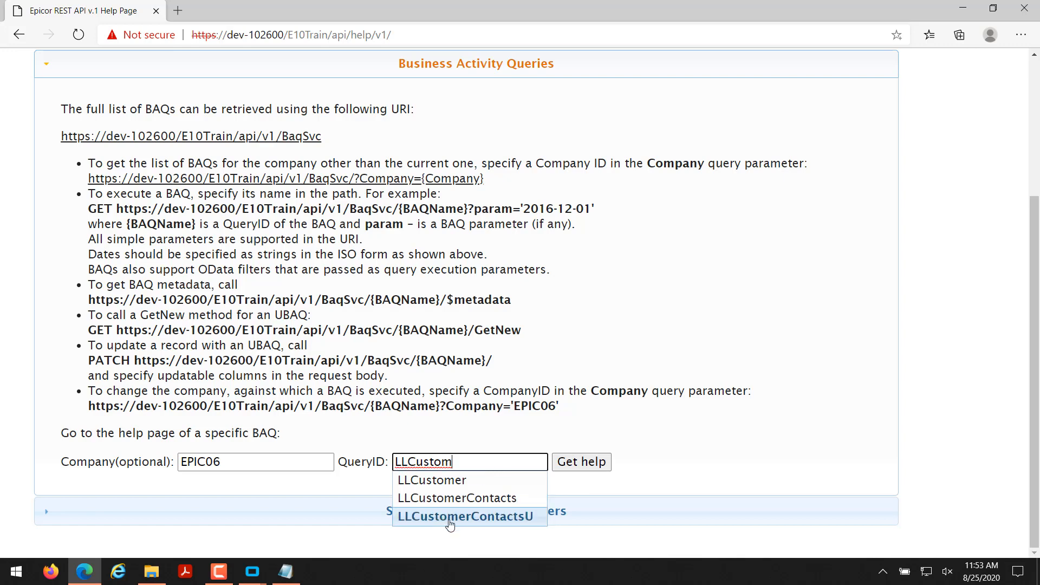
pyautogui.moveTo(453, 530)
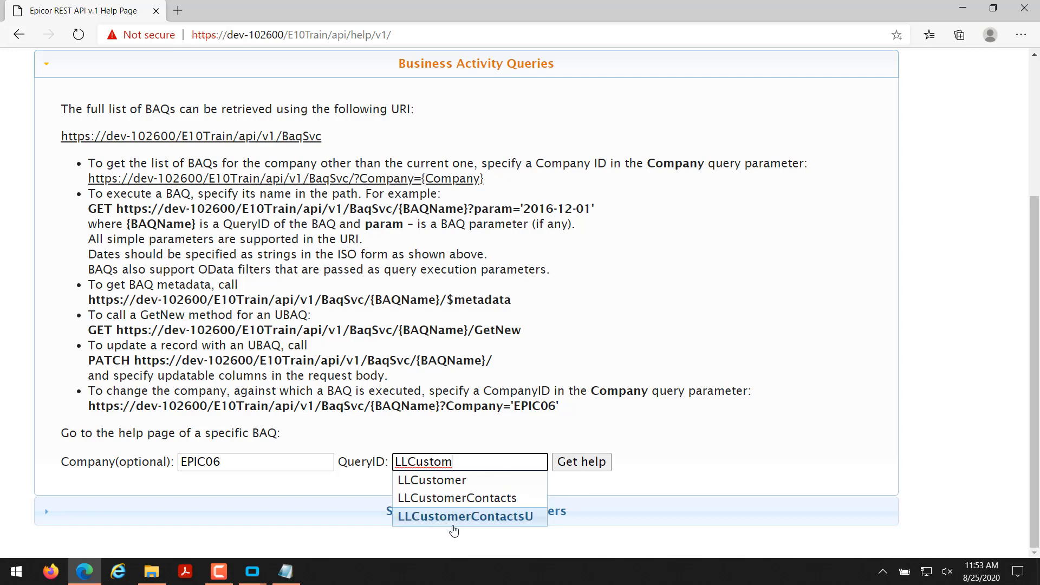
pyautogui.click(465, 516)
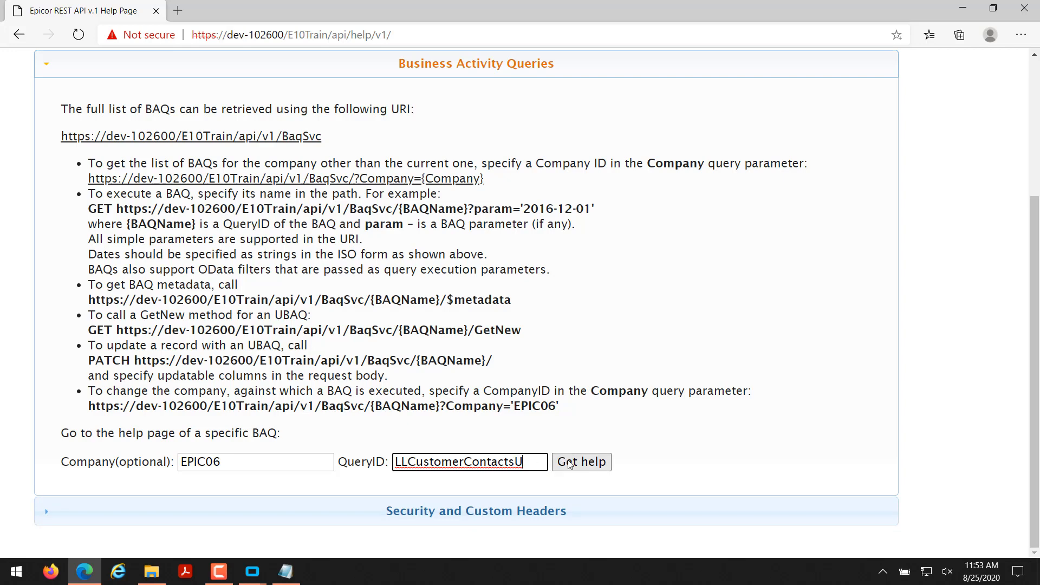
pyautogui.click(581, 462)
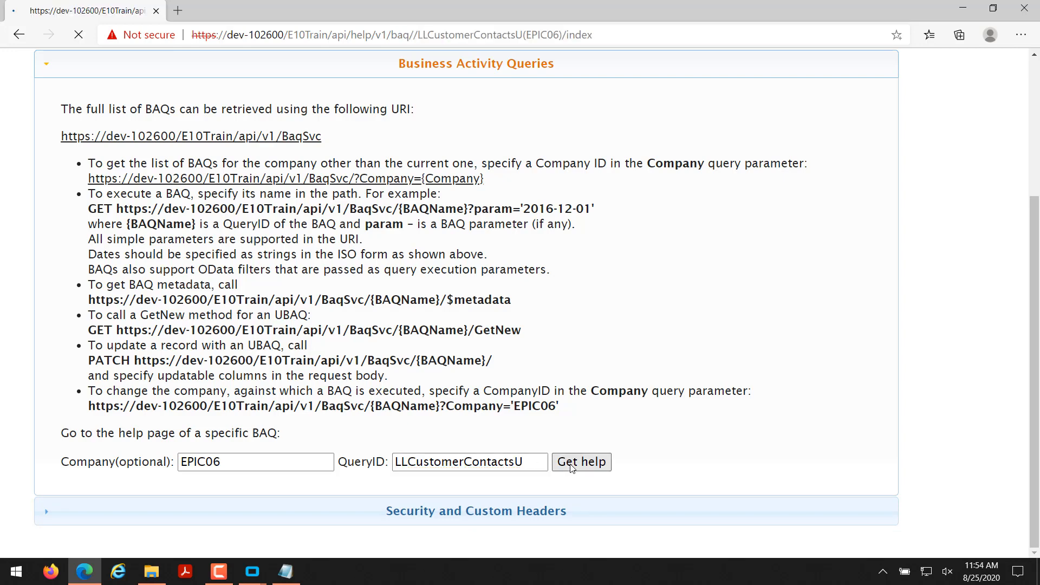
# - Load the Swagger page listing LLCustomerContactsU's GET, PATCH, $metadata and GetNew operations
pyautogui.click(581, 462)
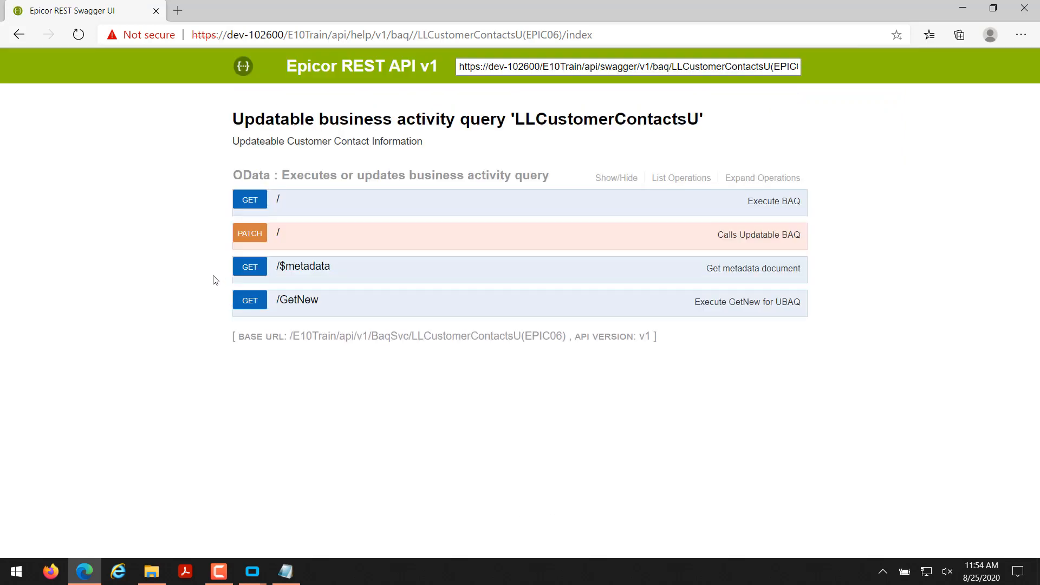
pyautogui.moveTo(782, 208)
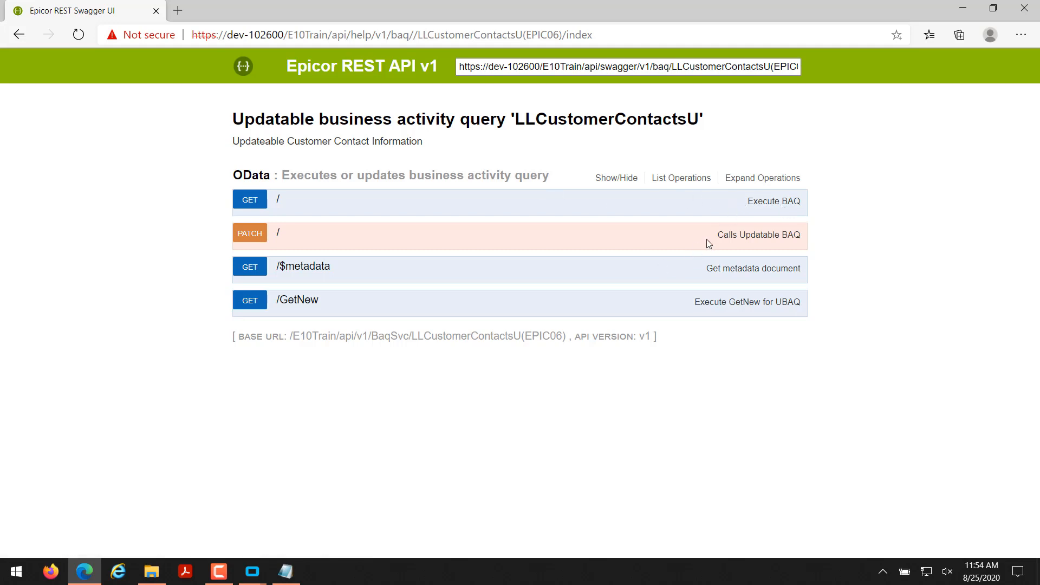
pyautogui.moveTo(717, 240)
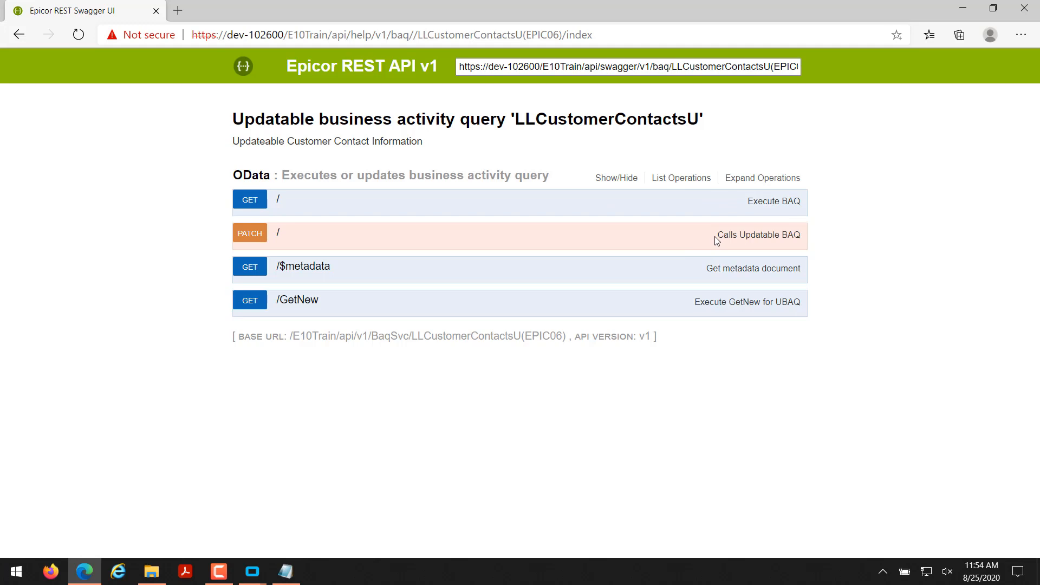
pyautogui.moveTo(754, 253)
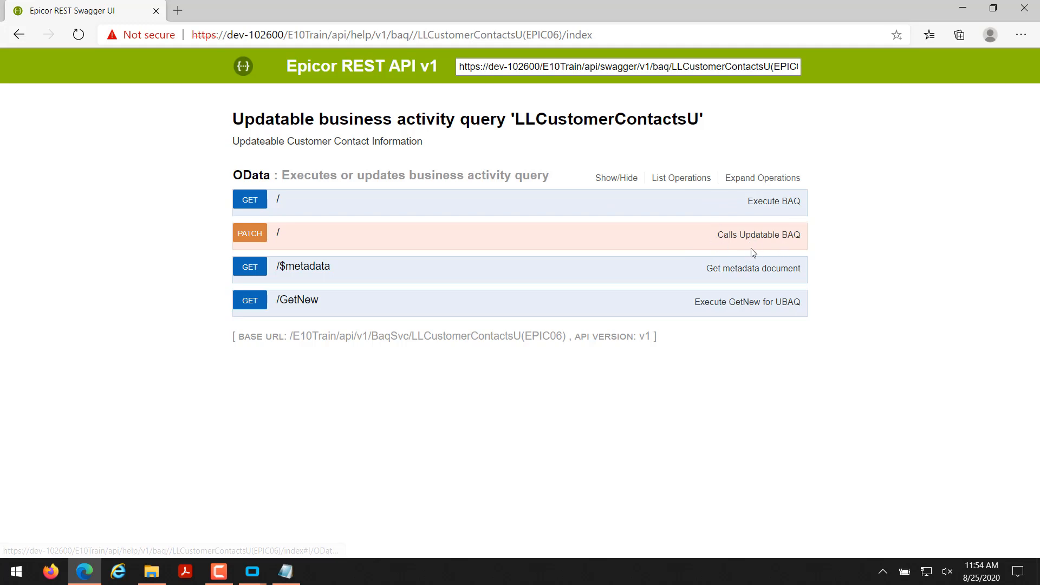
pyautogui.moveTo(755, 240)
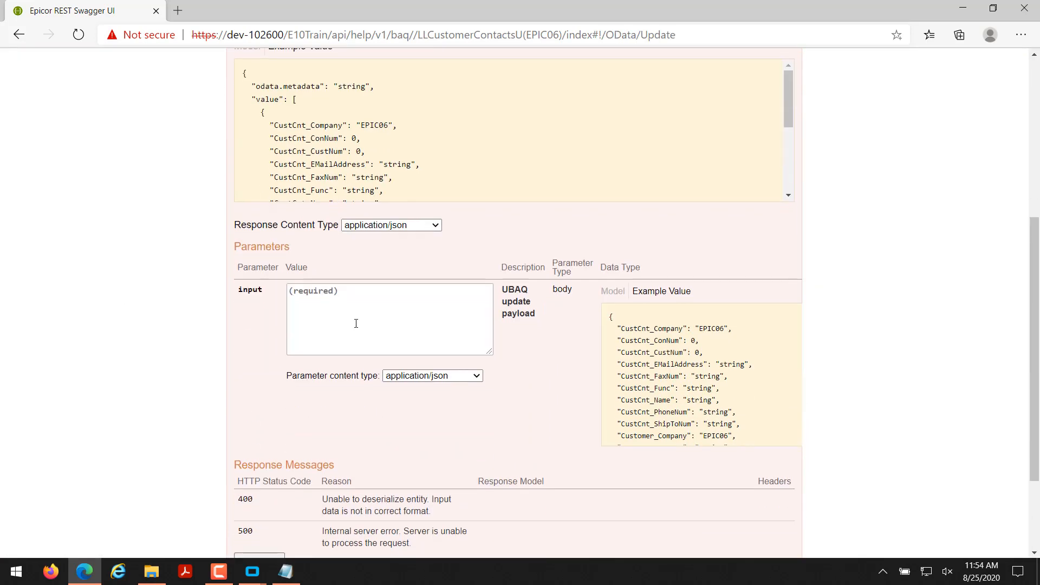
# - Scroll the expanded PATCH operation to its Parameters input and Example Value
pyautogui.scroll(3)
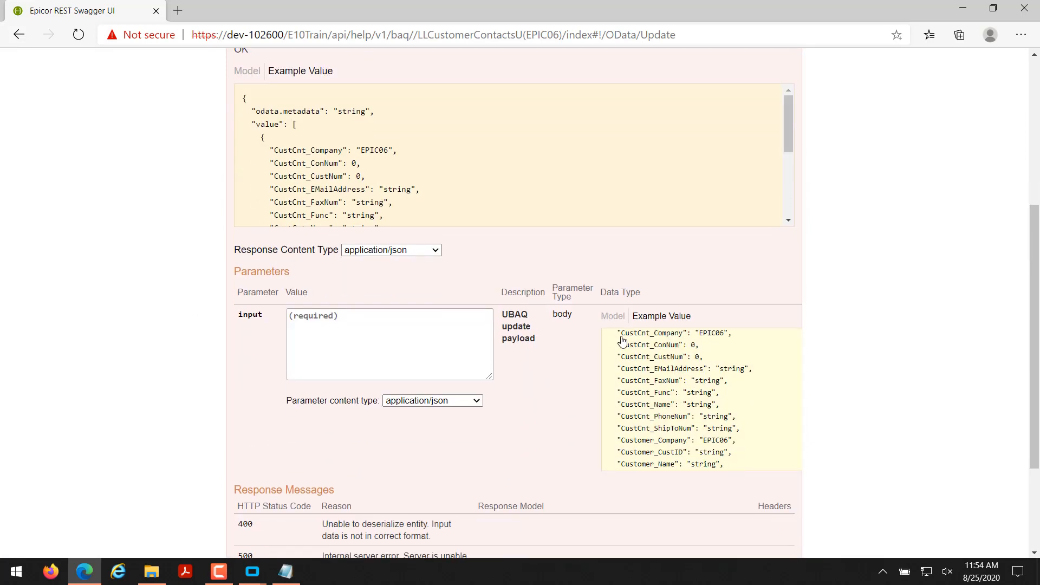
pyautogui.scroll(-3)
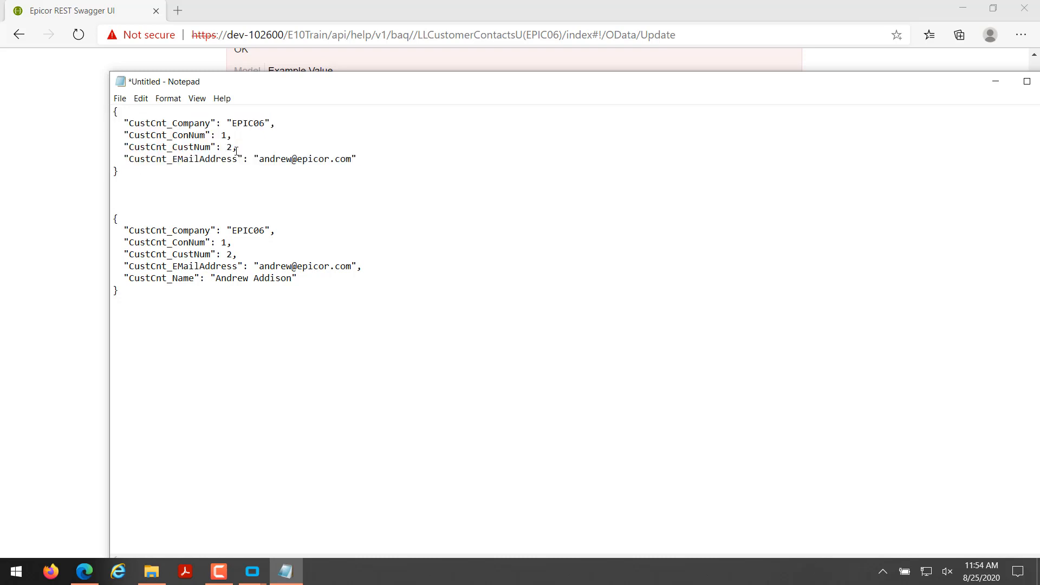
pyautogui.moveTo(252, 571)
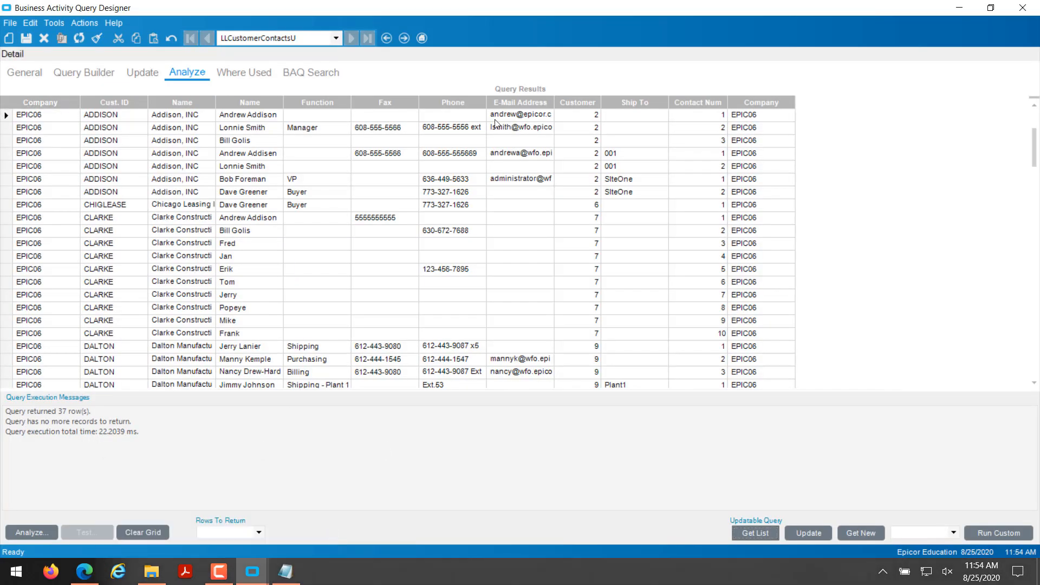
pyautogui.click(701, 115)
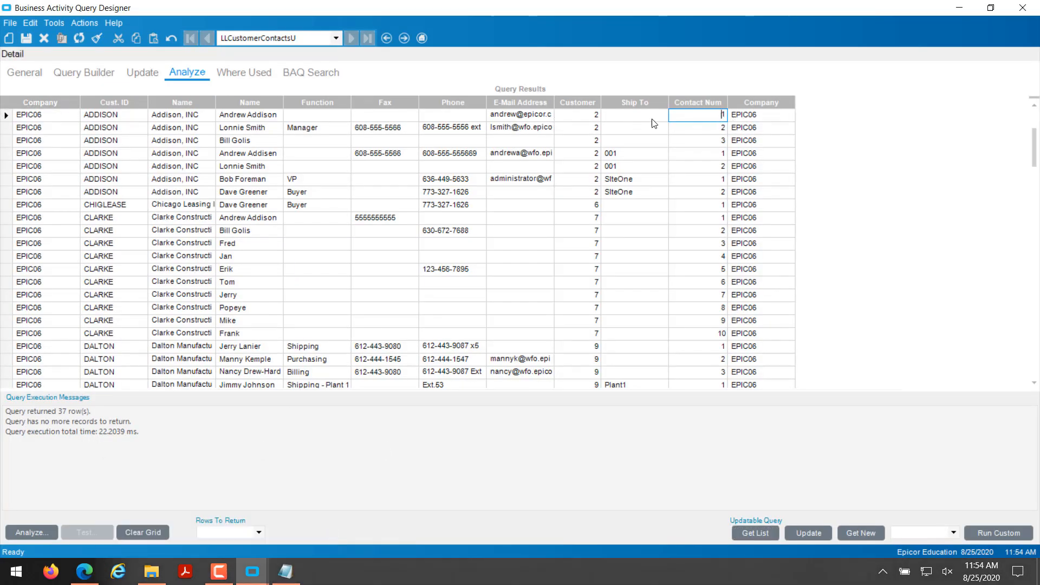
pyautogui.click(578, 114)
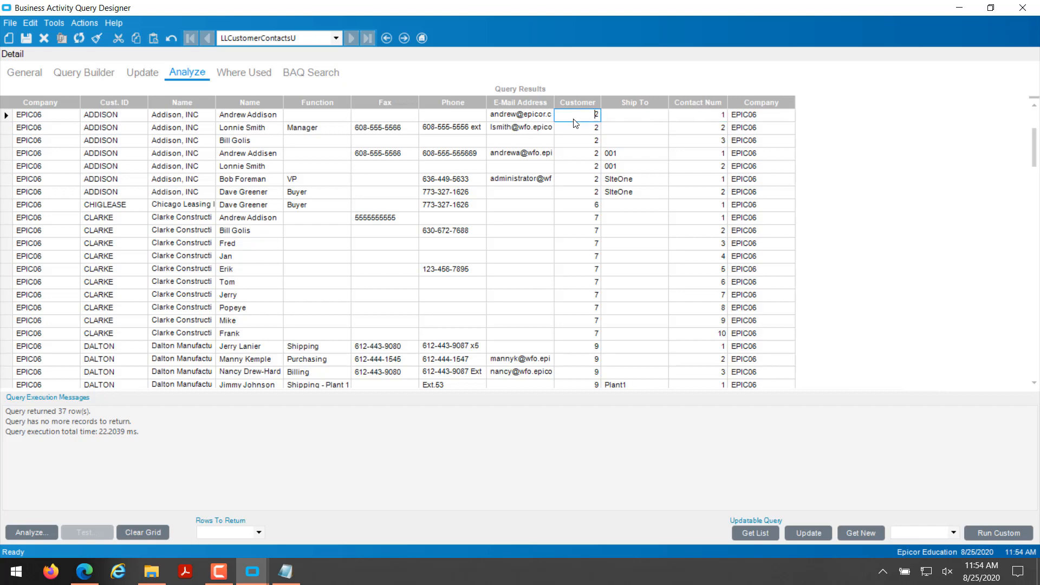
pyautogui.click(757, 114)
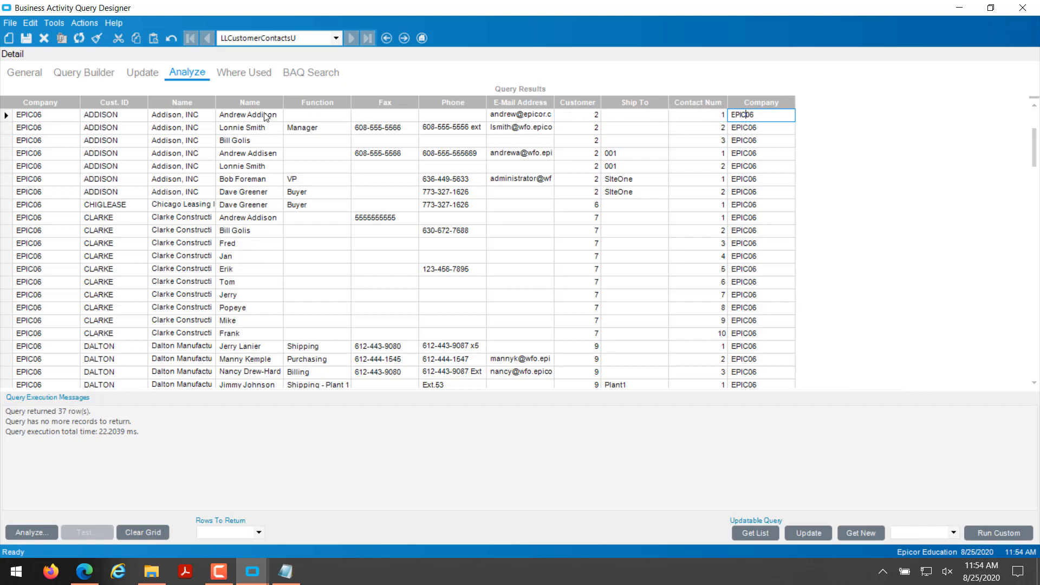
pyautogui.moveTo(475, 129)
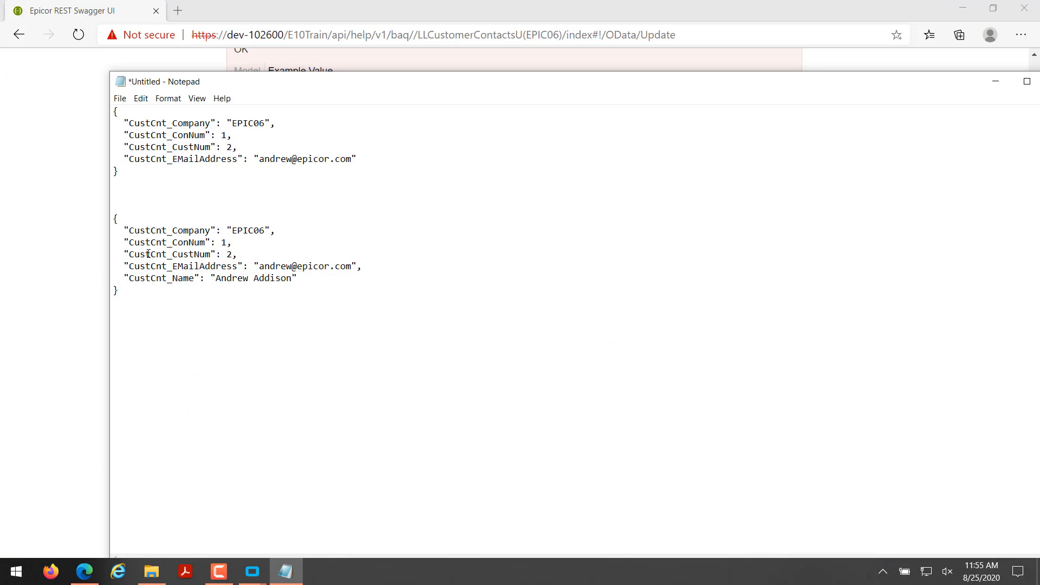
# - Review the example model's RowMod, SysRowID and RowIdent fields, then return to Notepad
pyautogui.moveTo(116, 111); pyautogui.dragTo(116, 171)
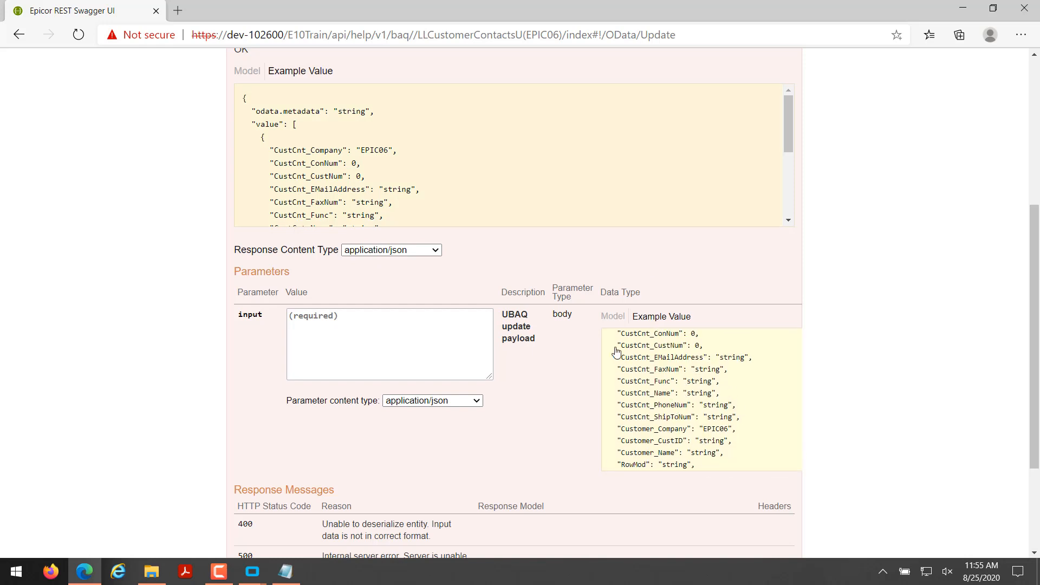
pyautogui.scroll(-3)
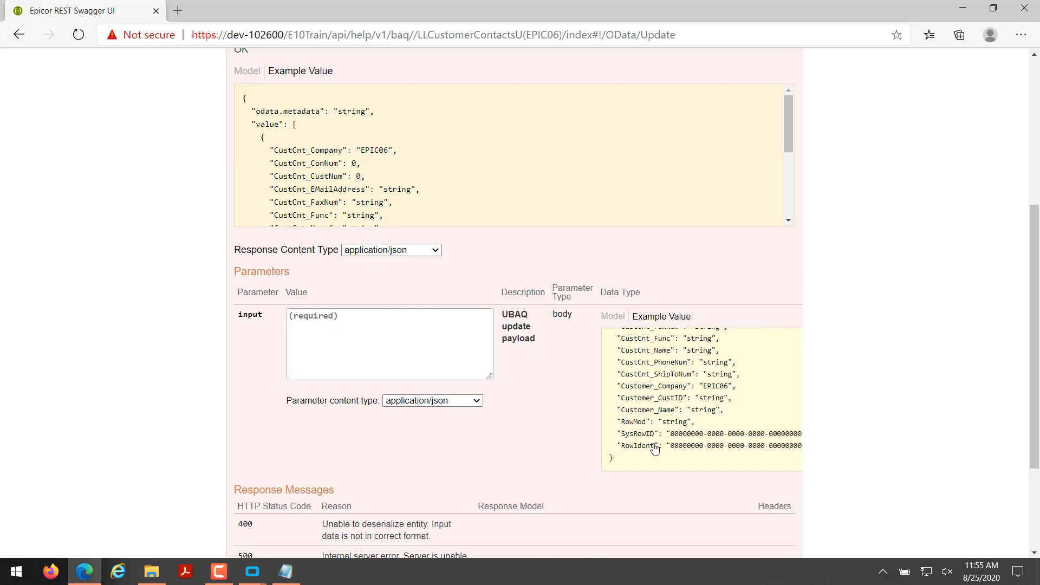
pyautogui.moveTo(645, 472)
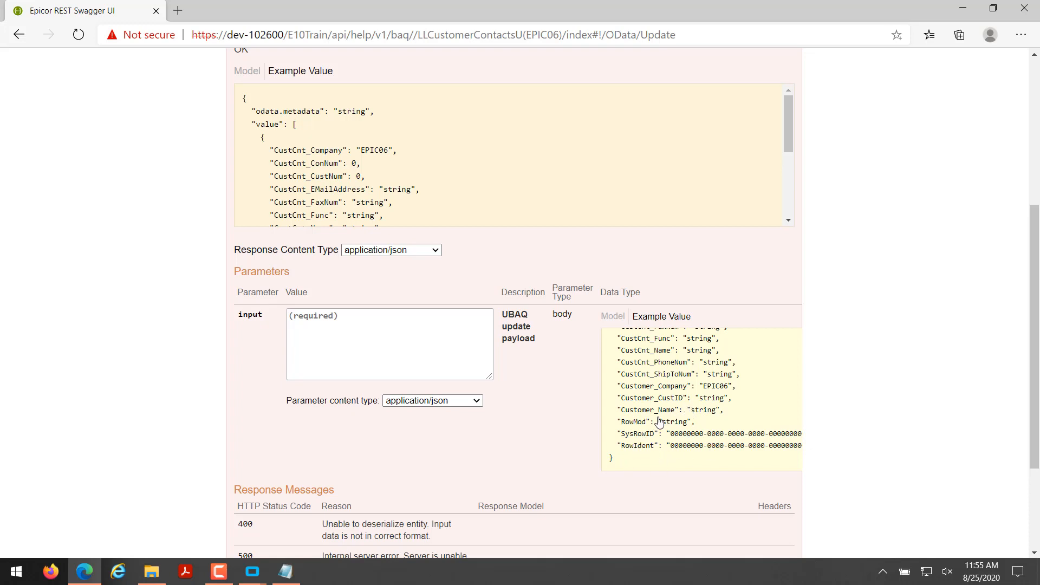
pyautogui.moveTo(297, 576)
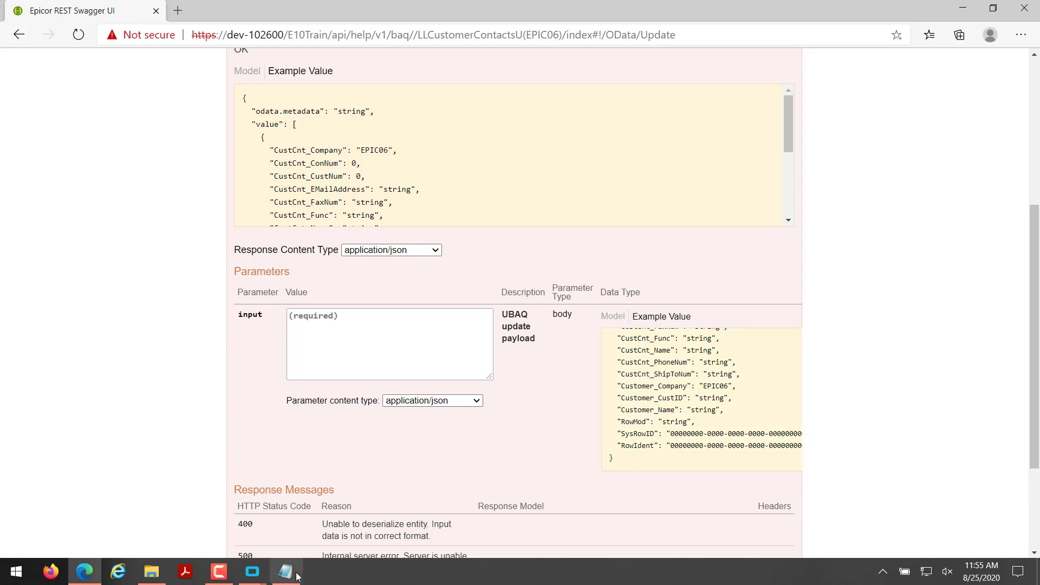
pyautogui.click(286, 571)
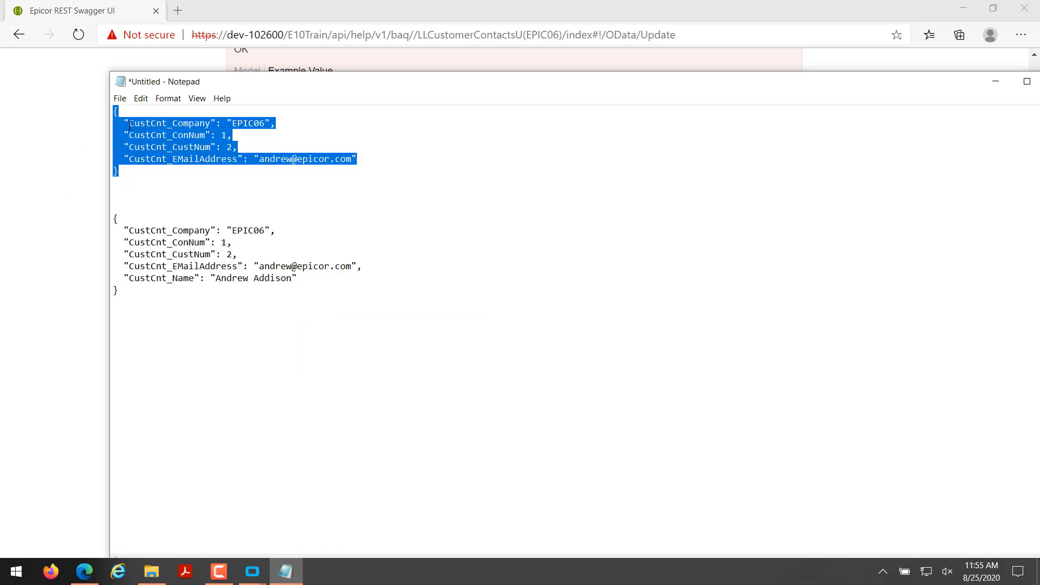
# - Send the email-only PATCH to LLCustomerContactsU and see the 400 'Name is required.' response
pyautogui.click(84, 572)
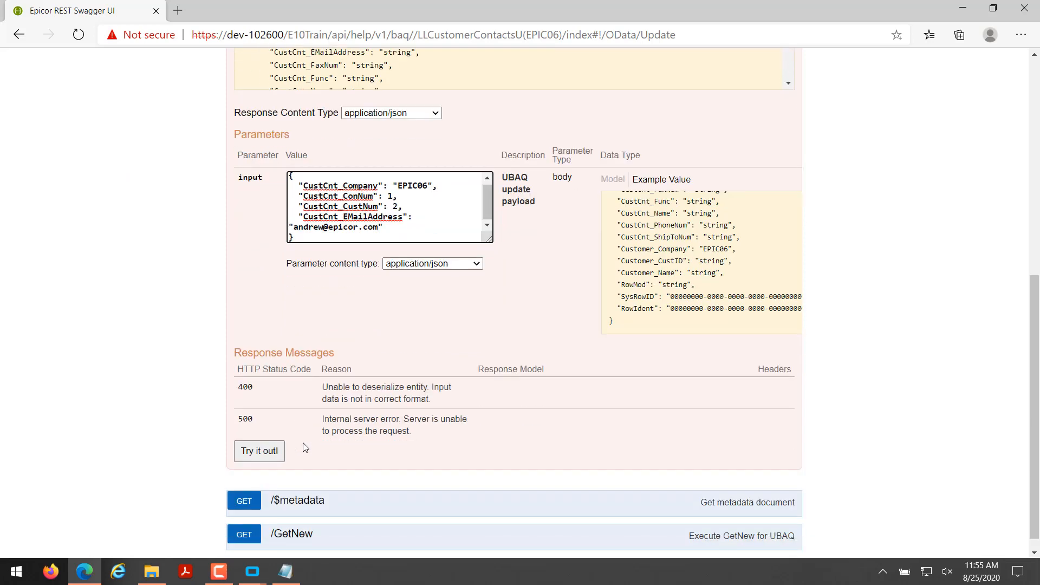
pyautogui.click(259, 451)
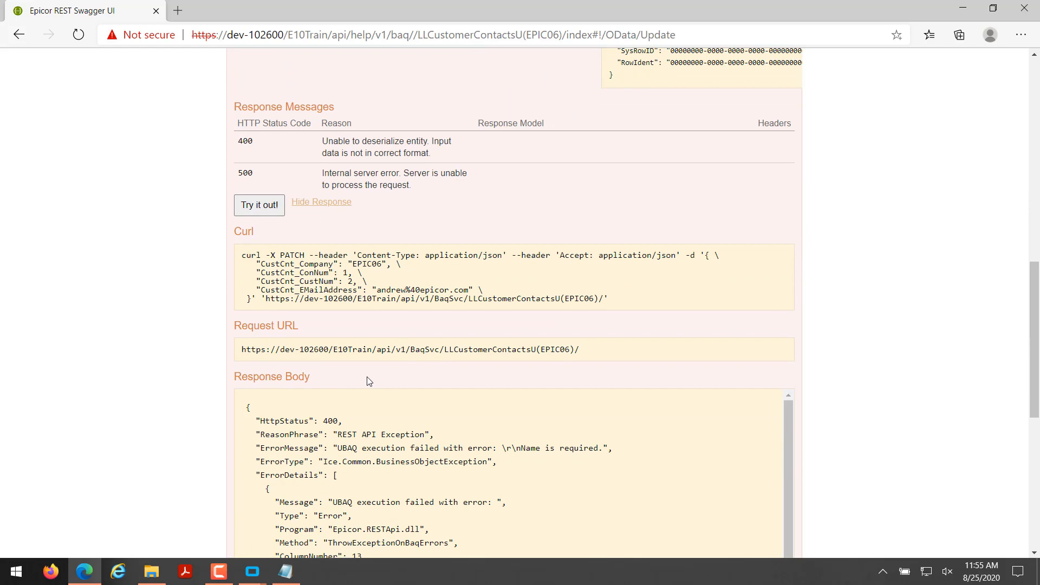
pyautogui.scroll(-3)
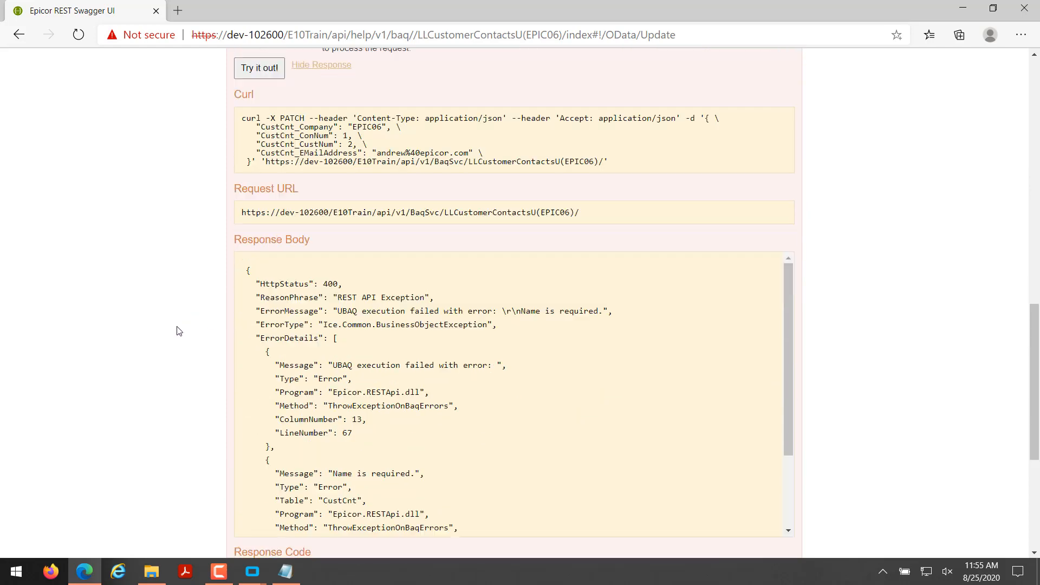
pyautogui.scroll(-3)
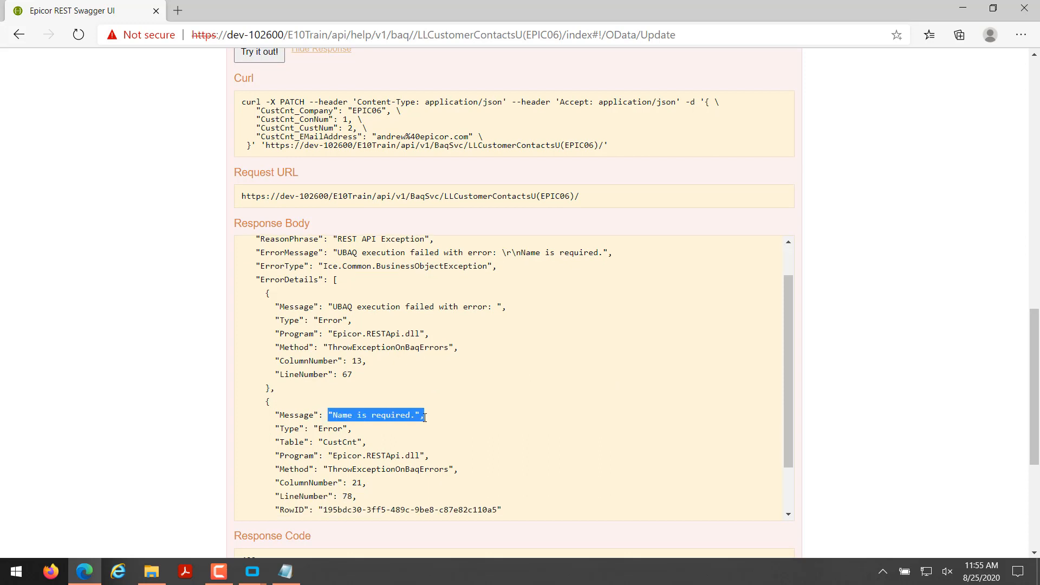
pyautogui.click(286, 571)
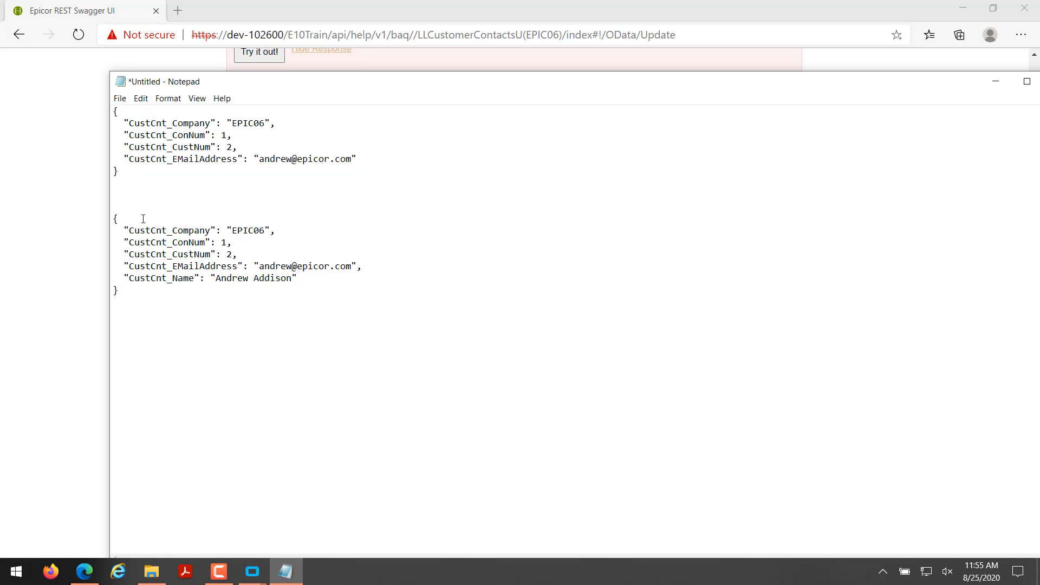
pyautogui.moveTo(236, 208)
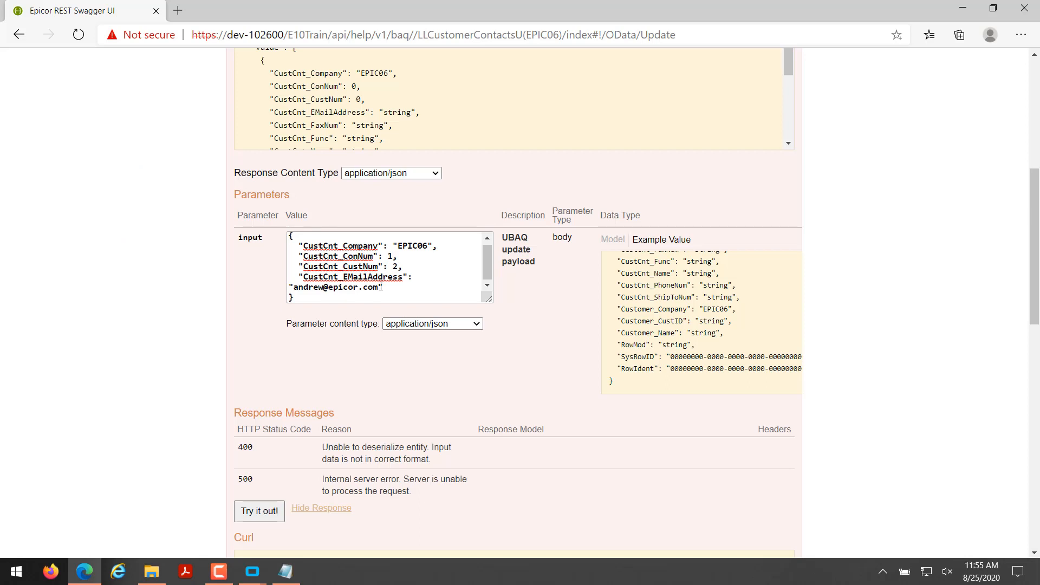
pyautogui.click(431, 323)
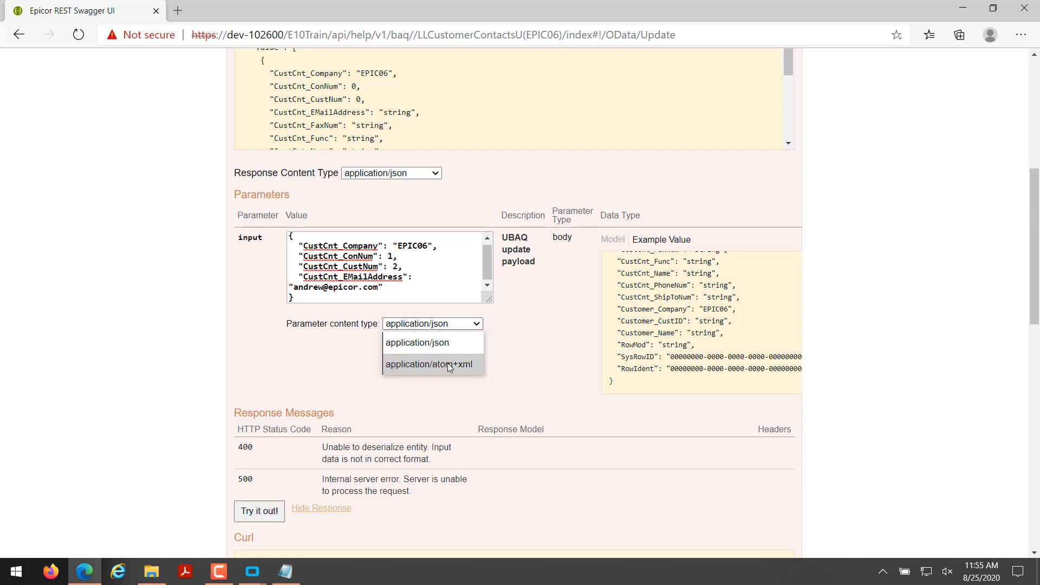
pyautogui.moveTo(444, 378)
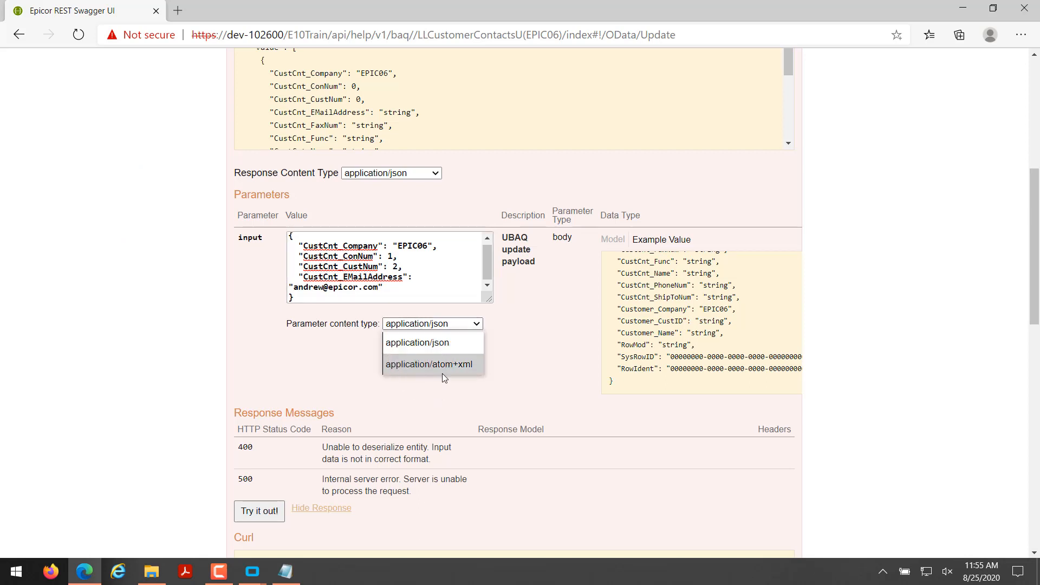
pyautogui.moveTo(432, 371)
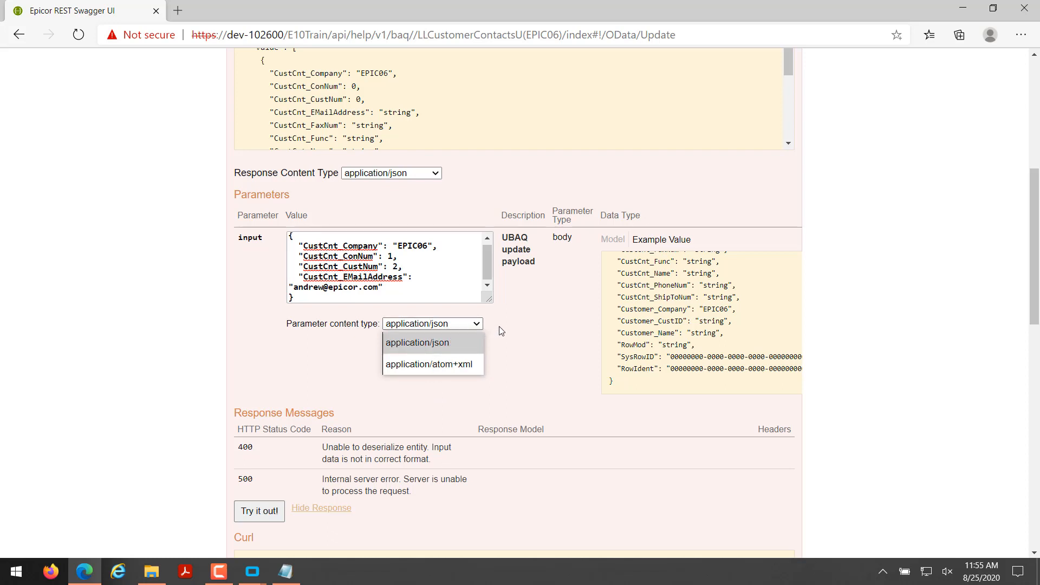
pyautogui.click(416, 343)
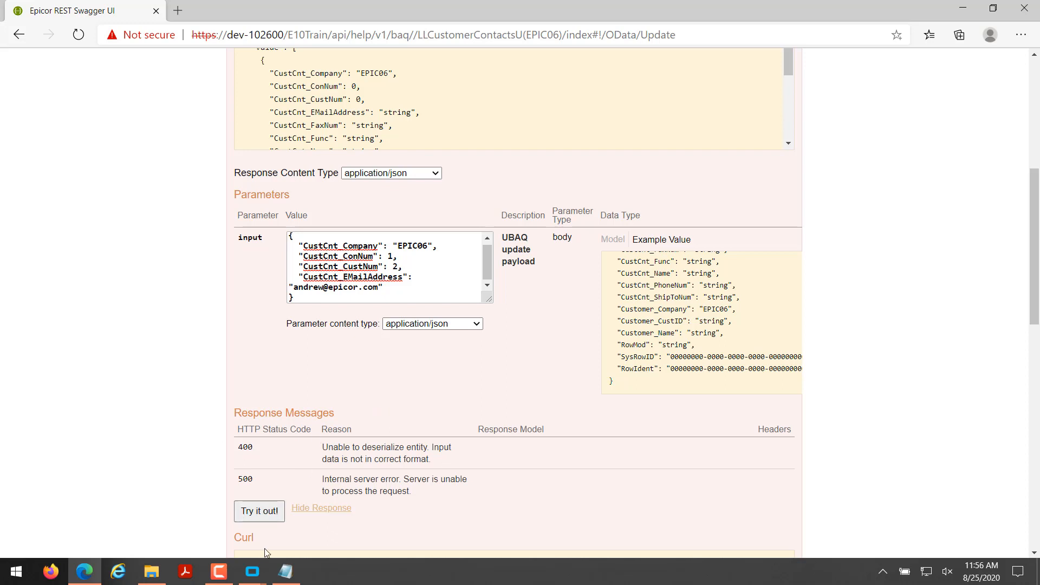
pyautogui.click(285, 571)
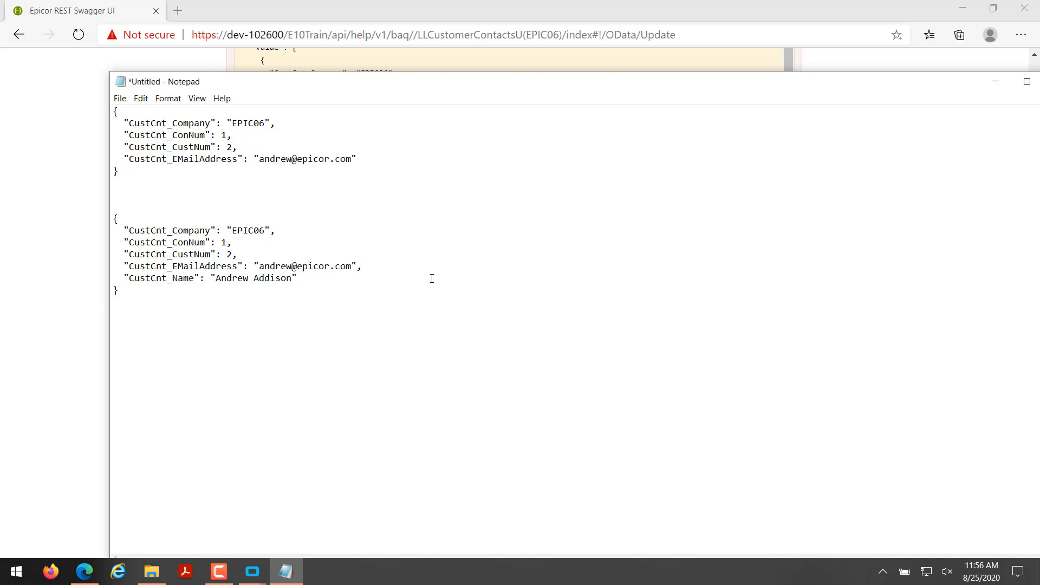
pyautogui.doubleClick(166, 230)
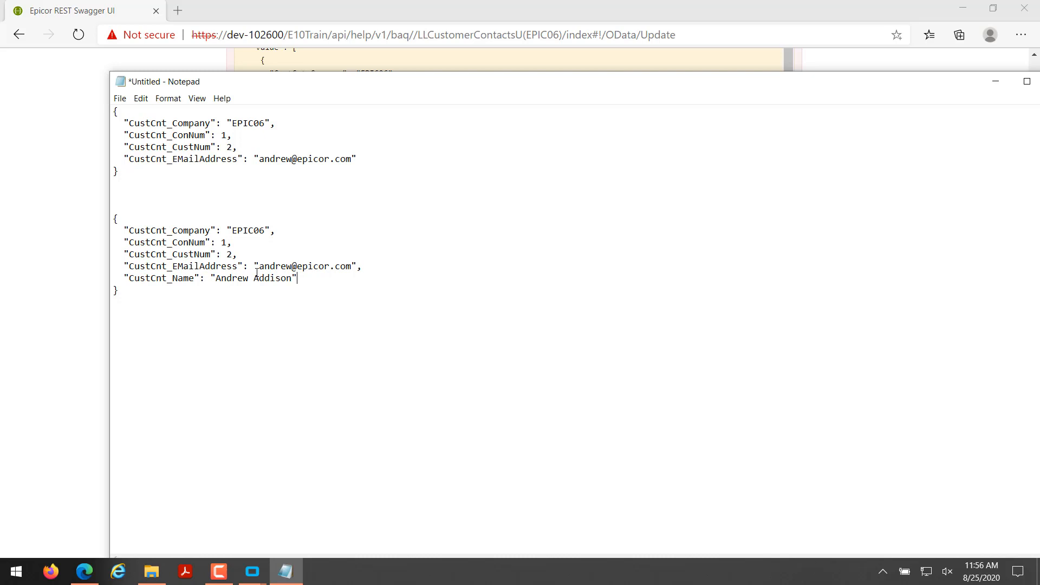
pyautogui.write(',')
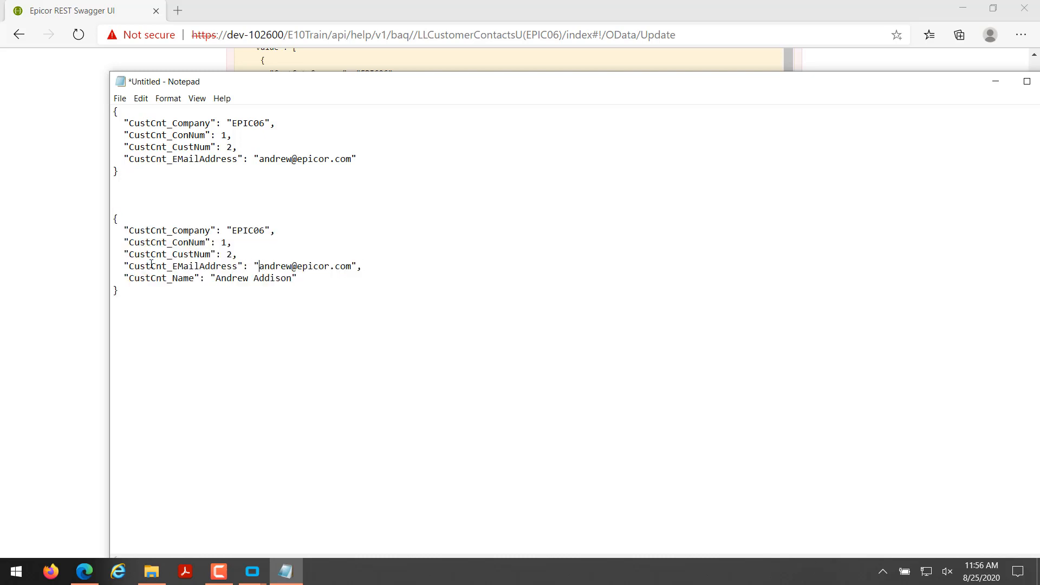
pyautogui.doubleClick(306, 266)
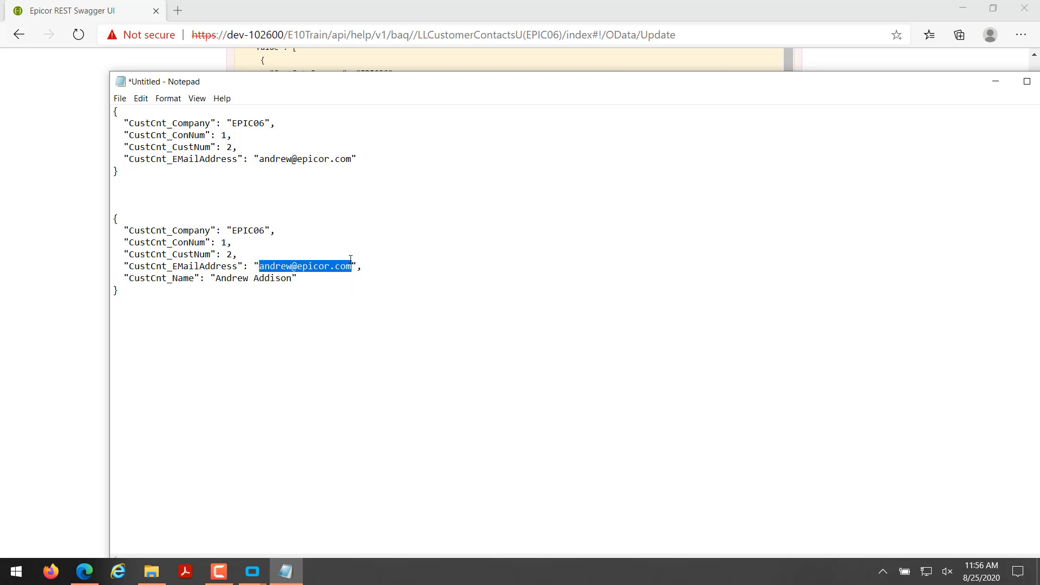
pyautogui.click(254, 254)
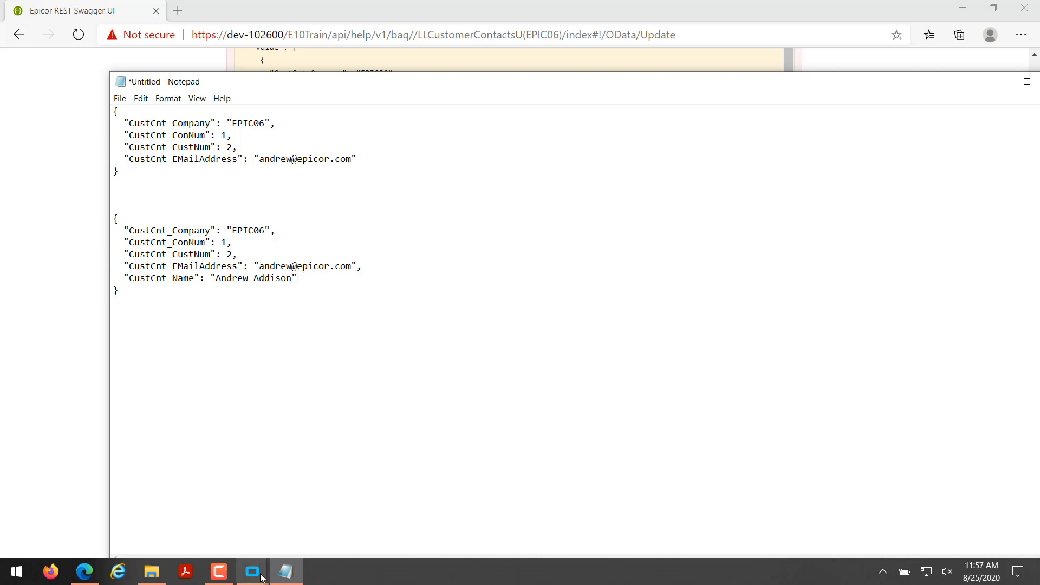
pyautogui.click(251, 571)
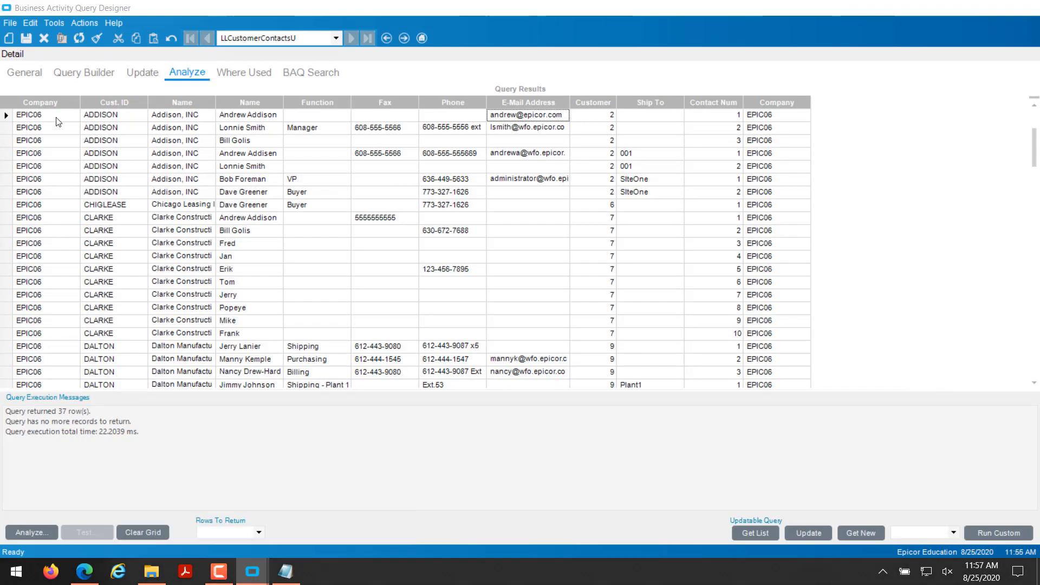
# - Check the BAQ's Update tab, where fax, phone and e-mail are updatable
pyautogui.click(142, 72)
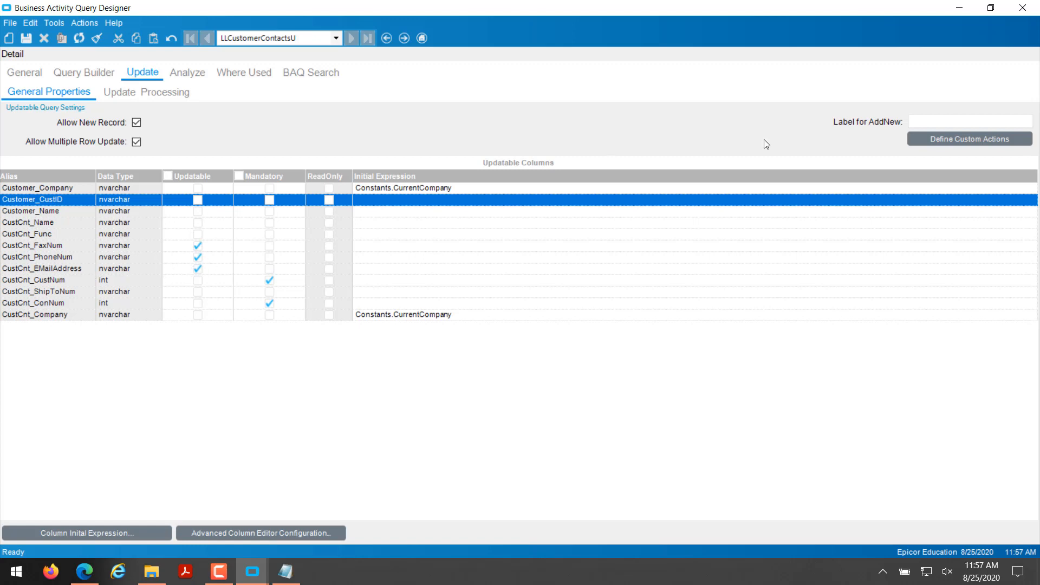
pyautogui.click(187, 72)
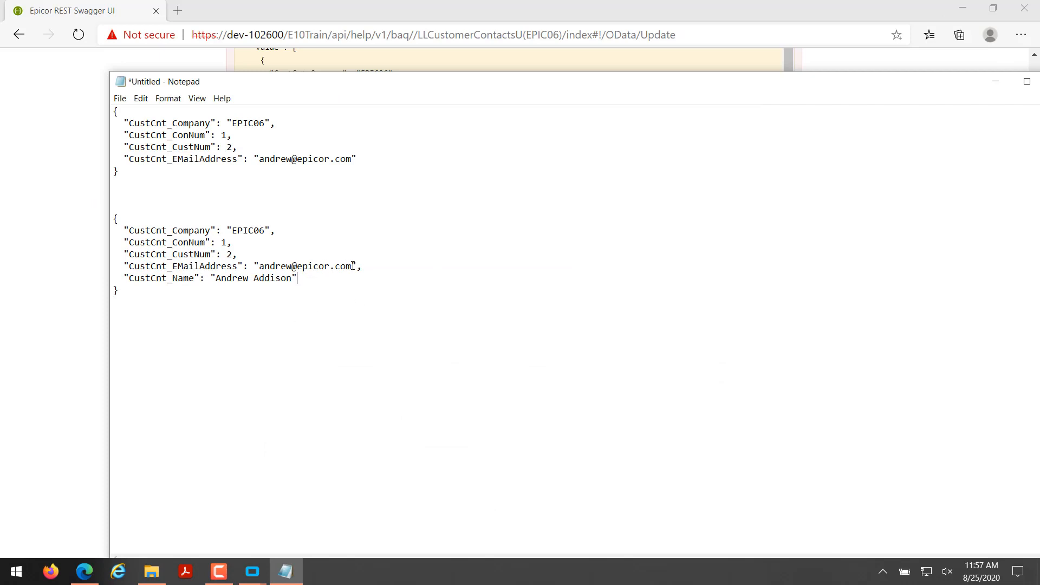
pyautogui.doubleClick(305, 266)
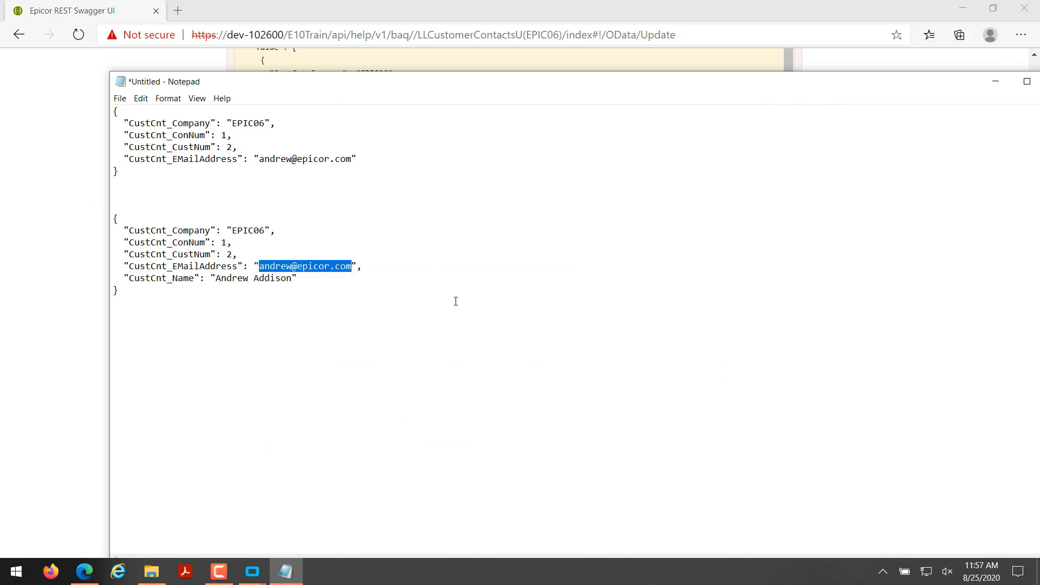
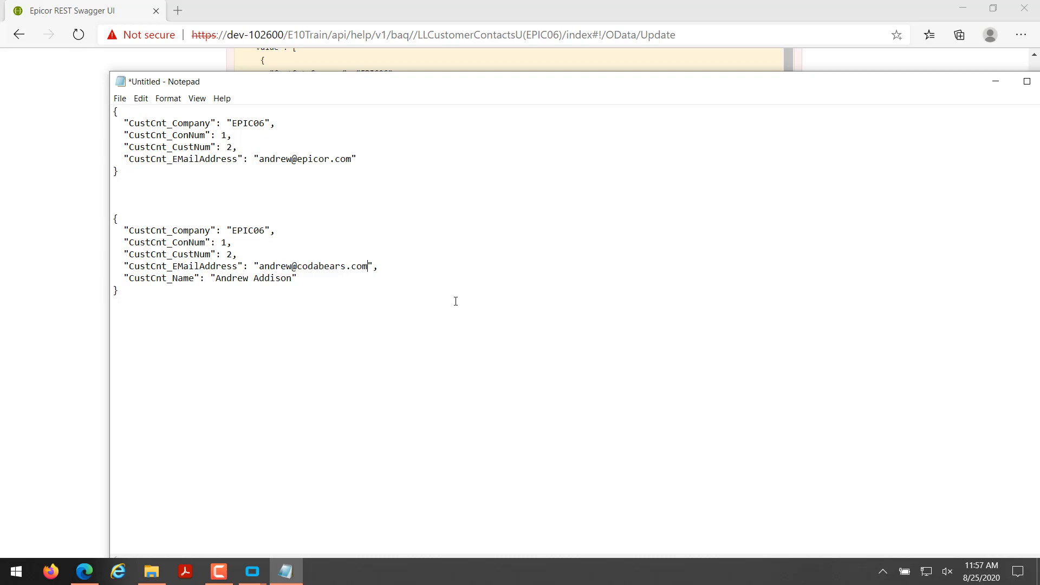
pyautogui.click(252, 571)
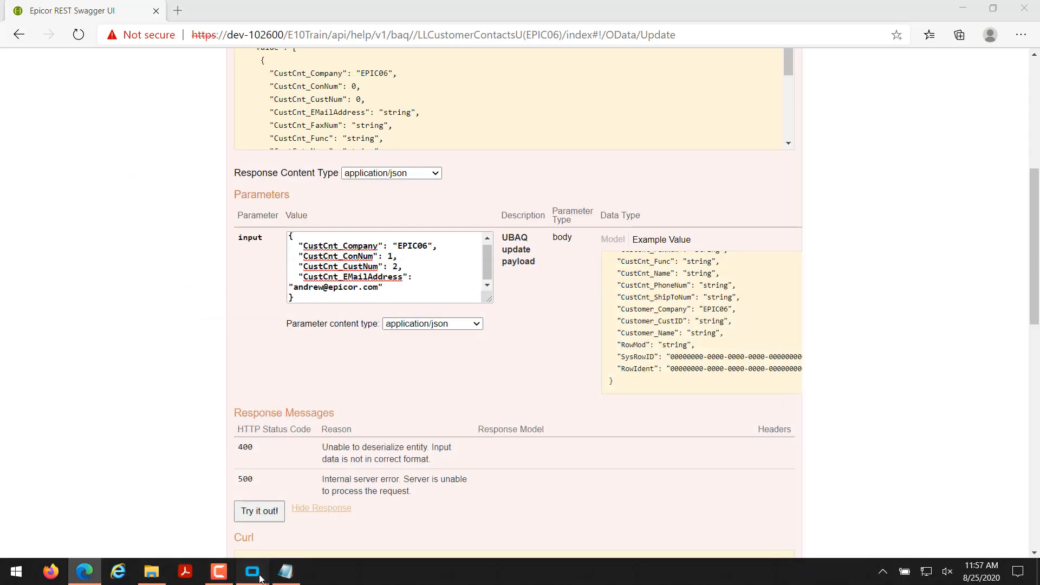
pyautogui.click(251, 571)
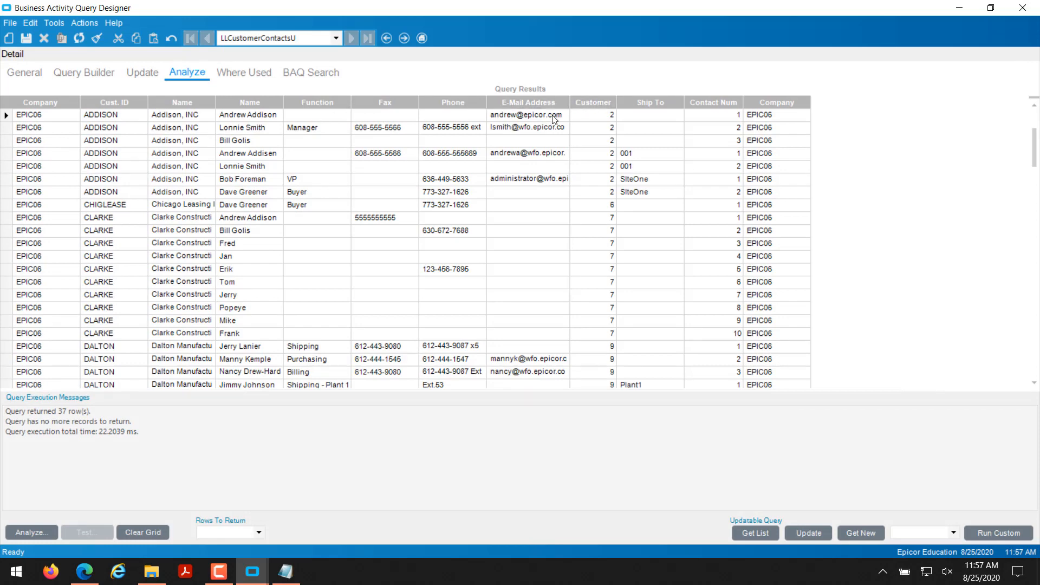
pyautogui.moveTo(532, 140)
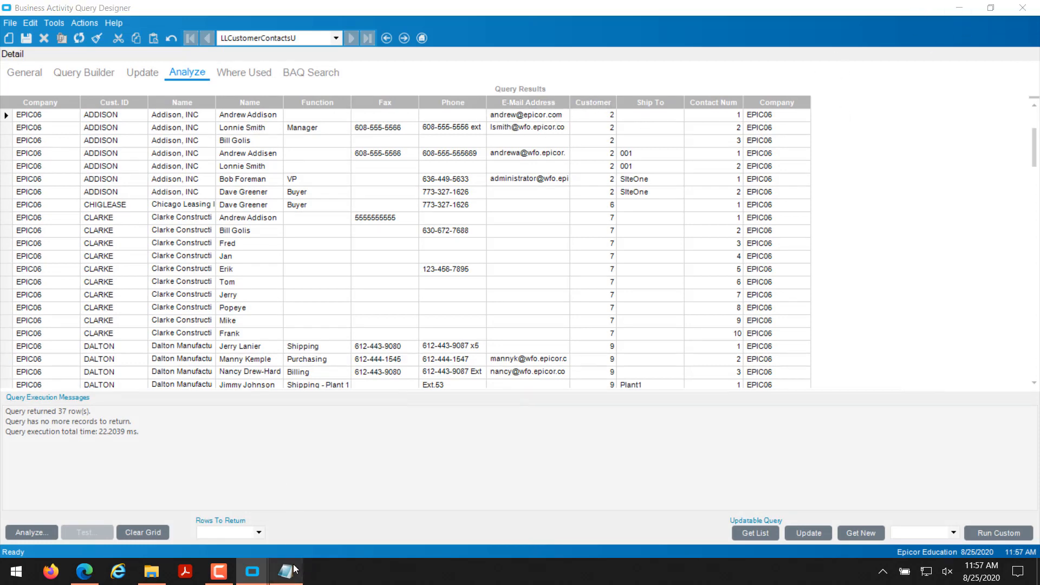
pyautogui.click(286, 571)
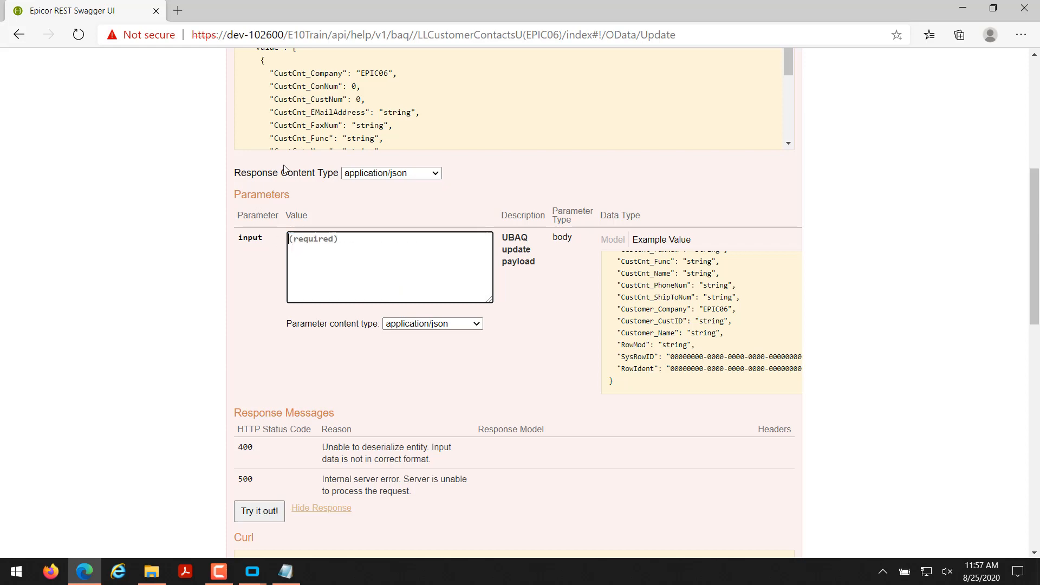
pyautogui.click(259, 511)
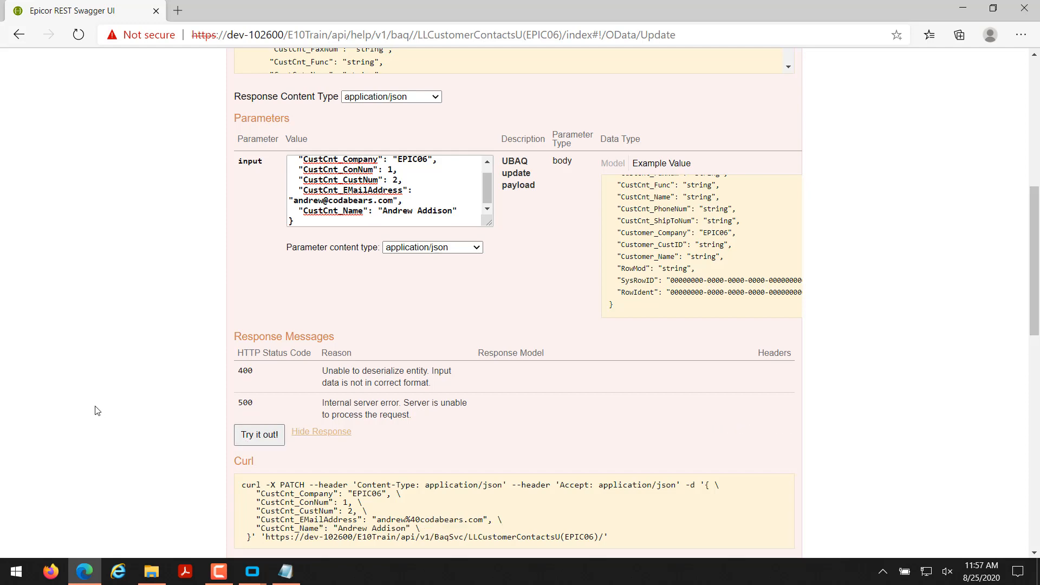
pyautogui.click(259, 435)
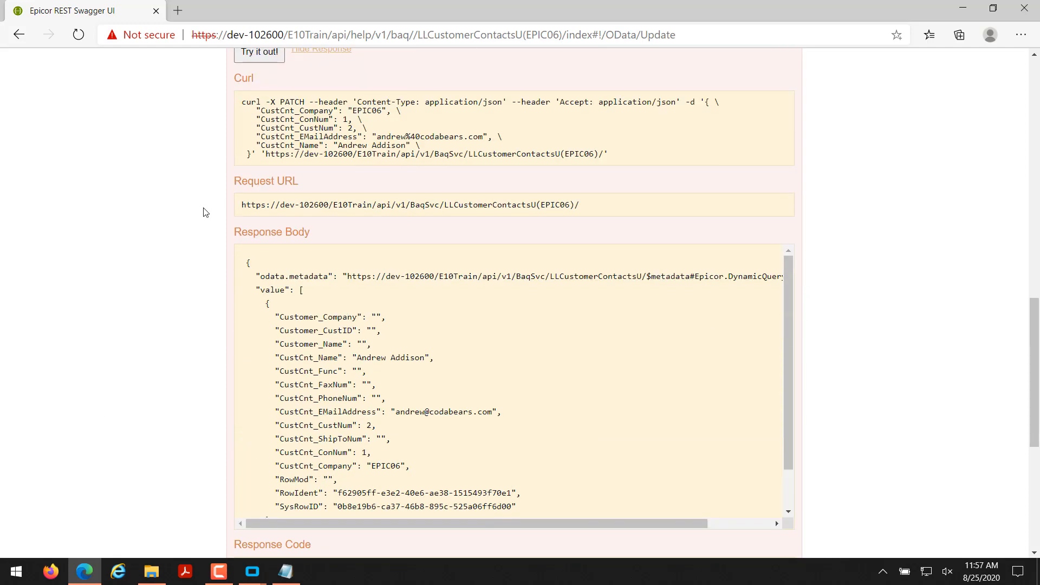
pyautogui.moveTo(492, 423)
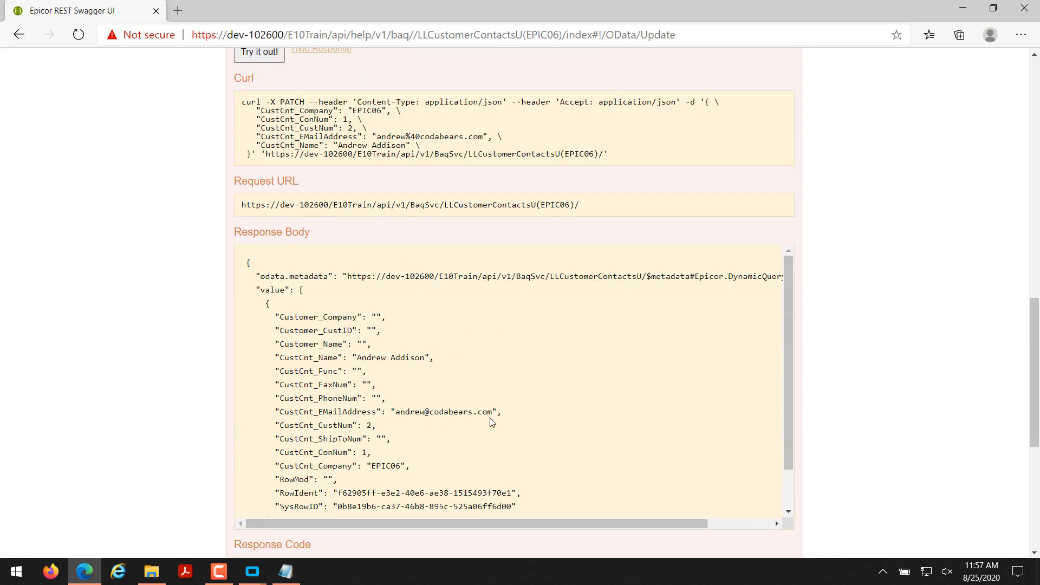
pyautogui.scroll(-3)
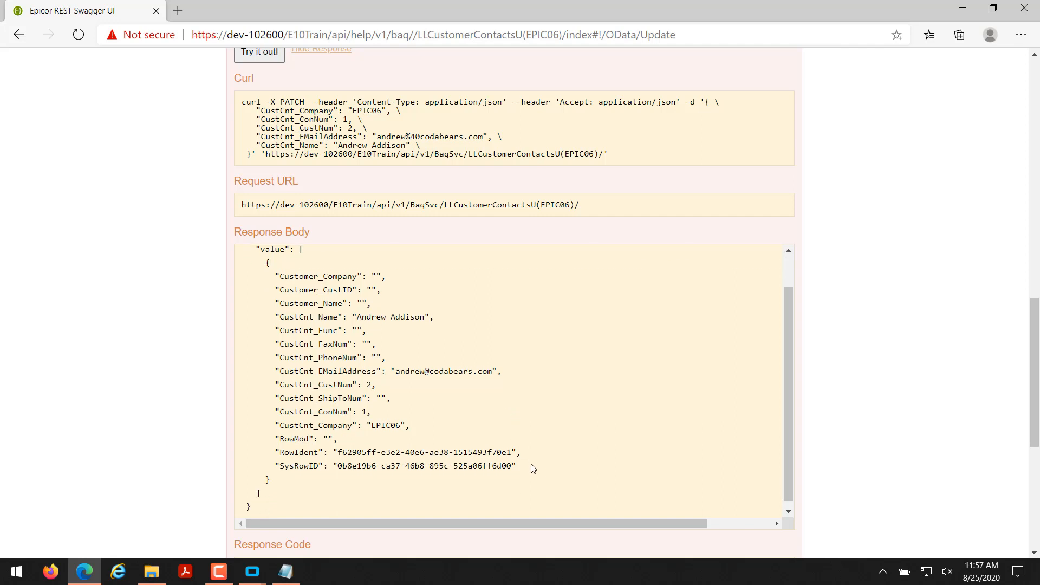
pyautogui.moveTo(279, 452); pyautogui.dragTo(516, 466)
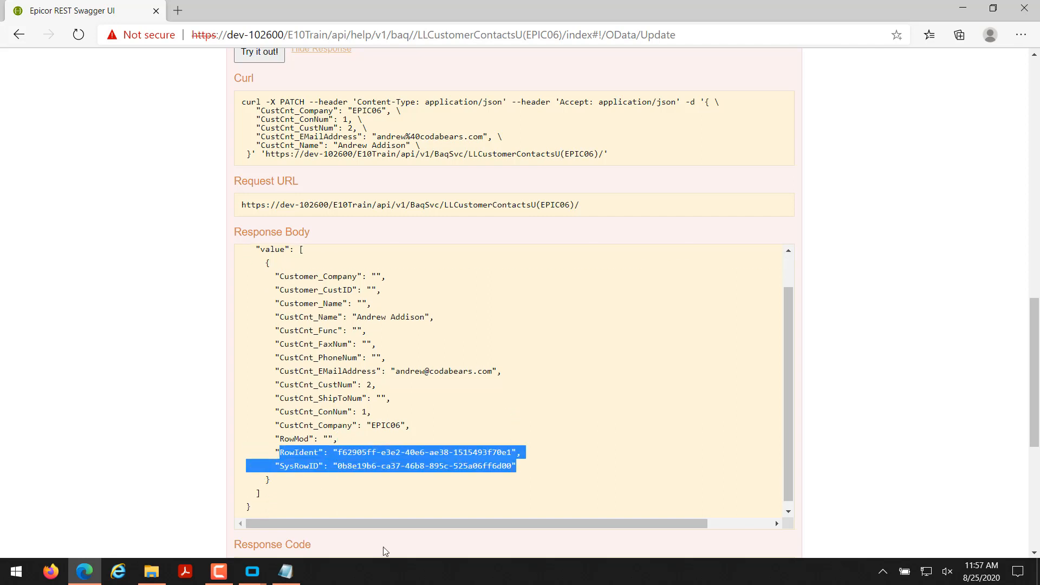
pyautogui.click(394, 437)
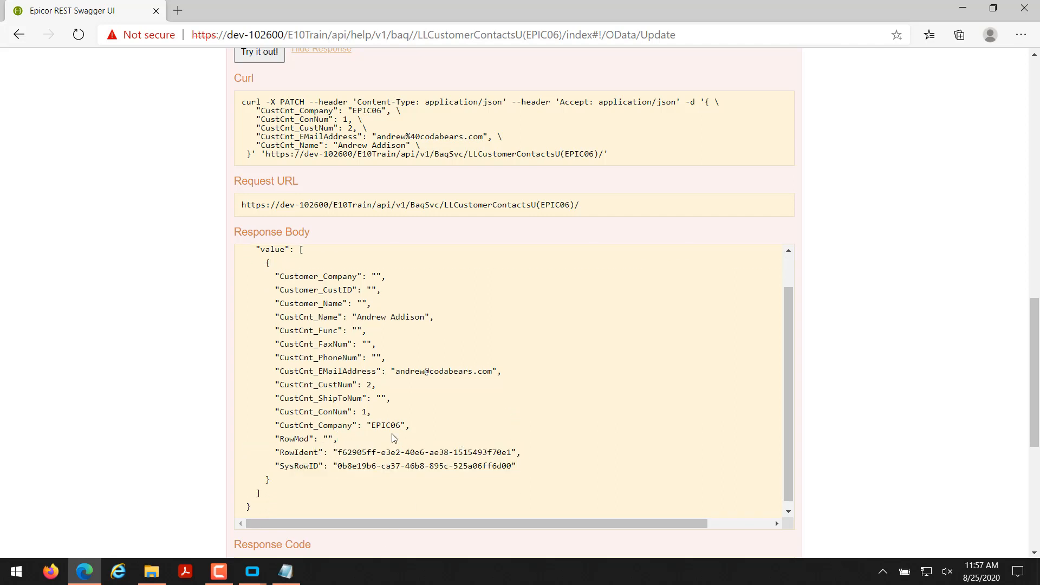
pyautogui.moveTo(395, 371)
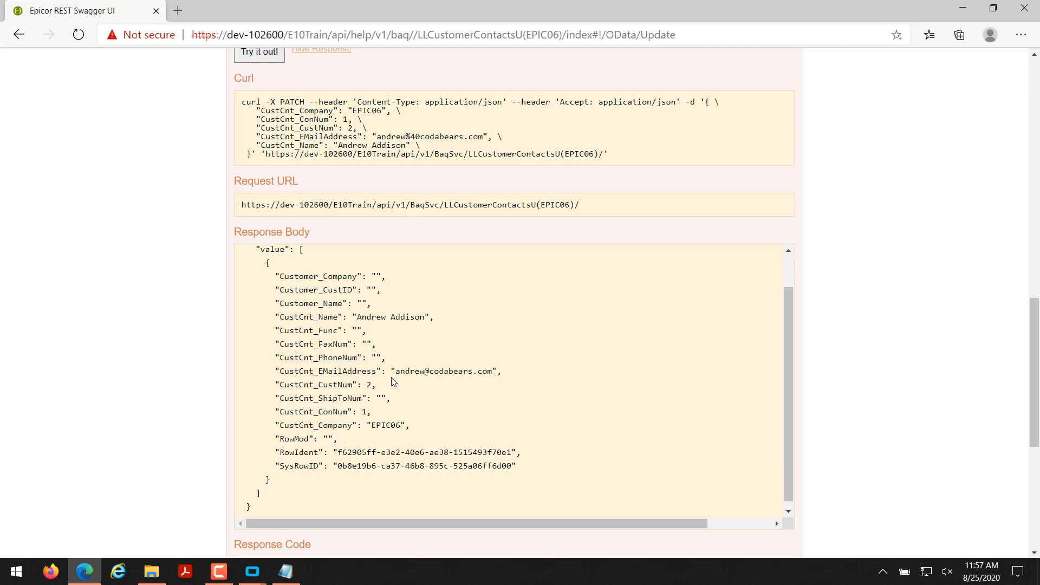
pyautogui.moveTo(505, 379)
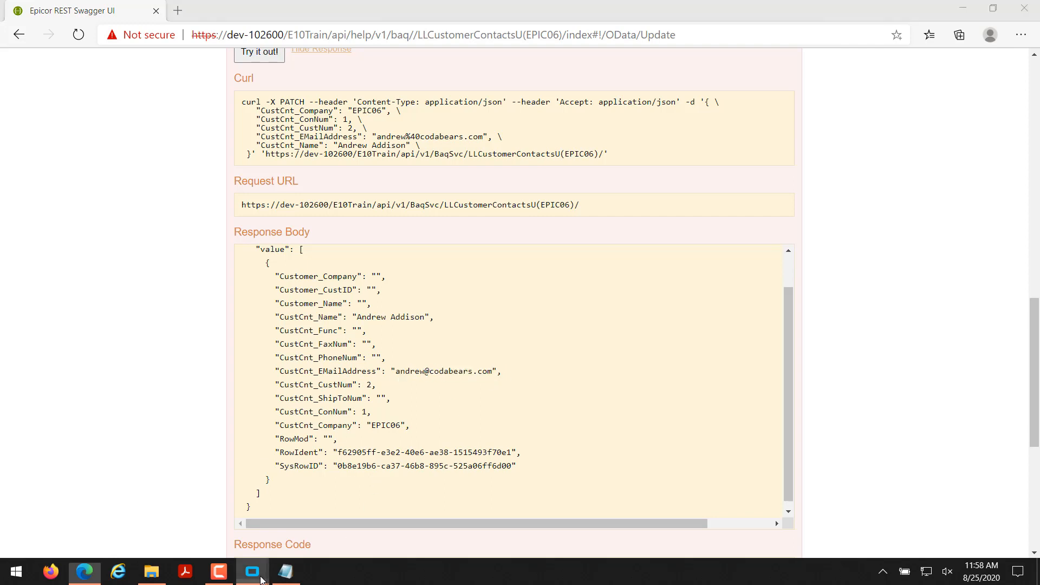
pyautogui.click(252, 571)
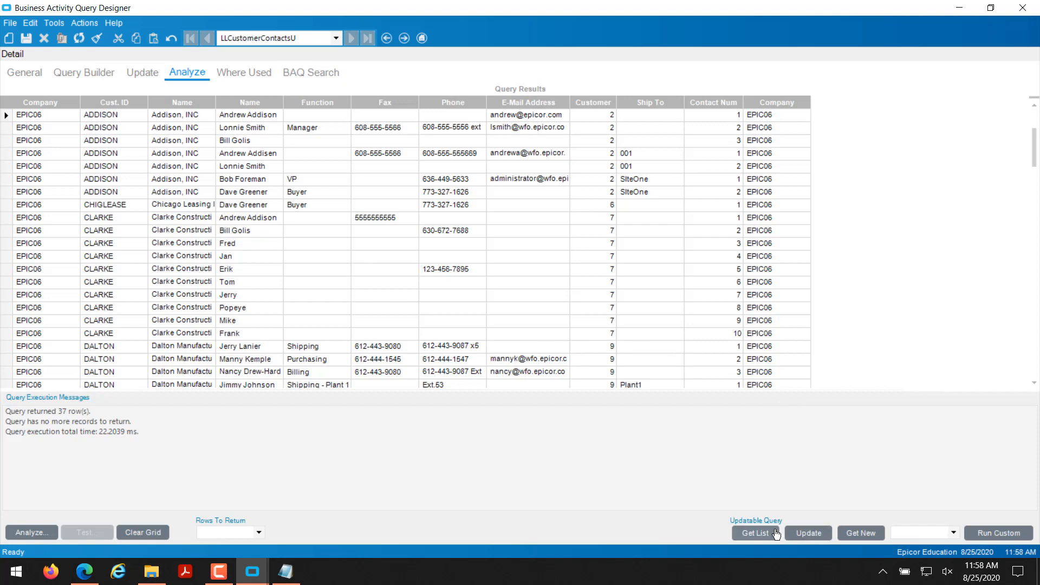
pyautogui.click(755, 533)
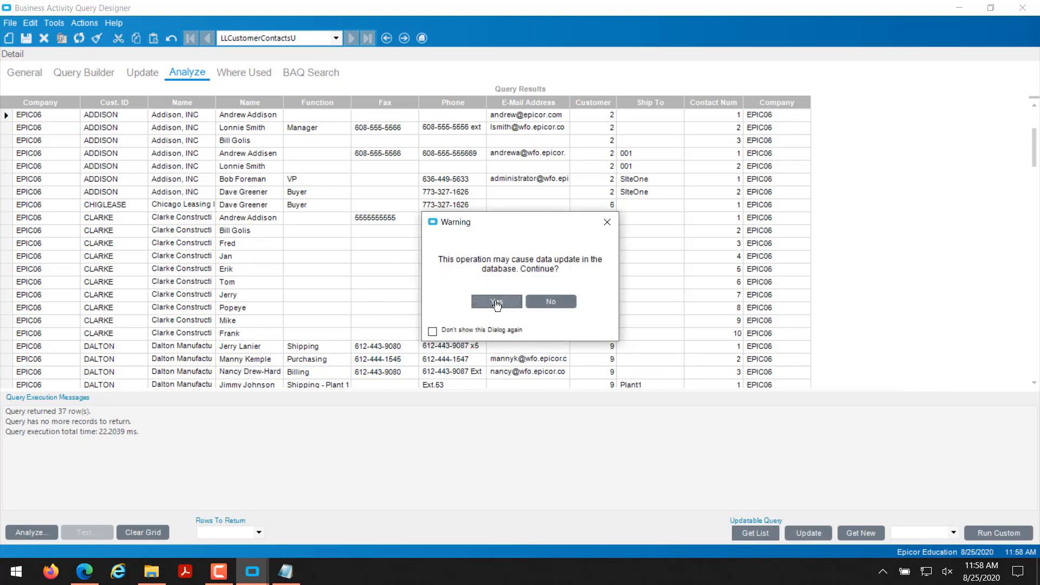
pyautogui.click(496, 301)
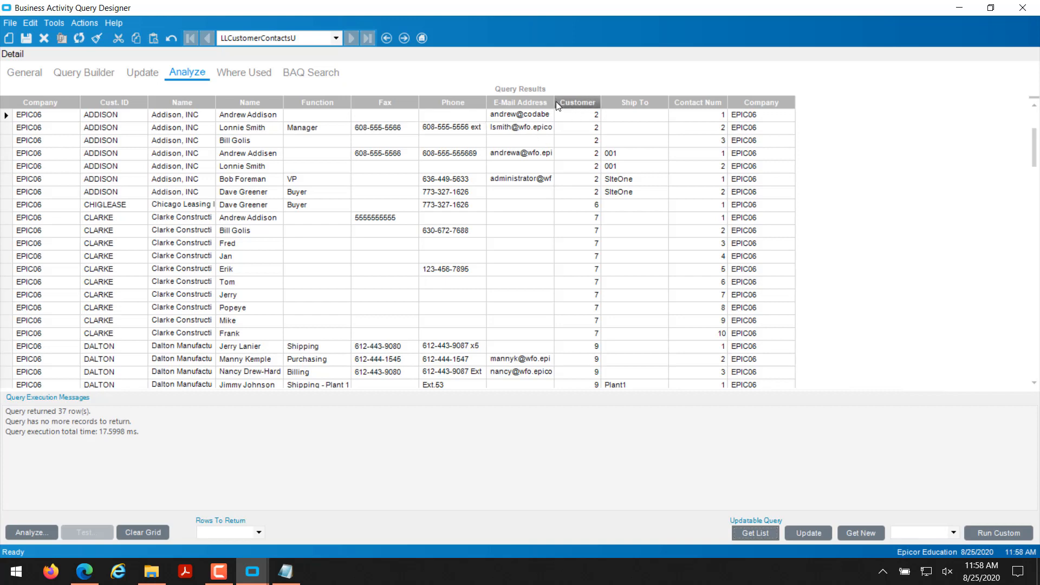